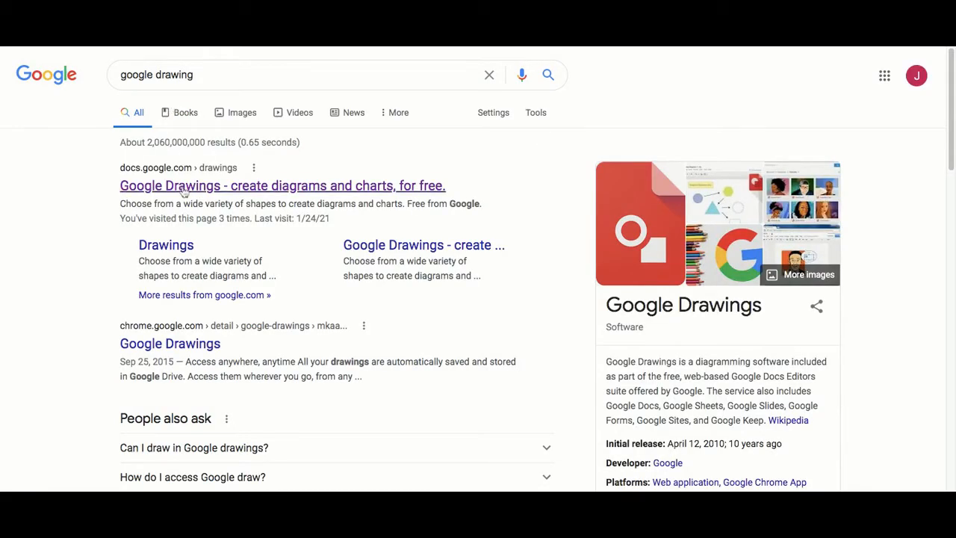
- Open the 'Google Drawings - create diagrams and charts, for free.' search result
click(282, 186)
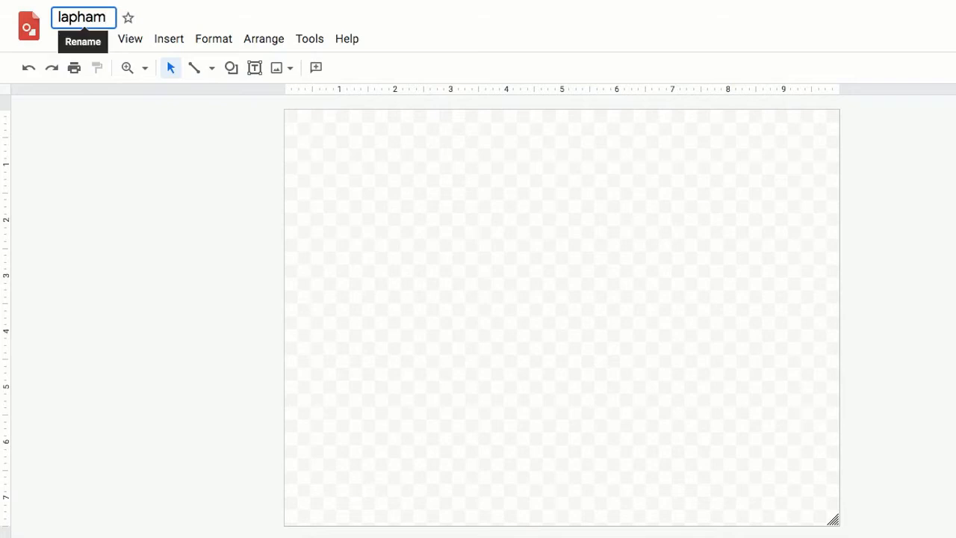
- Title the drawing 'lapham monochromatic cityscape' and send a share invitation to one person
text(monochromatic cit)
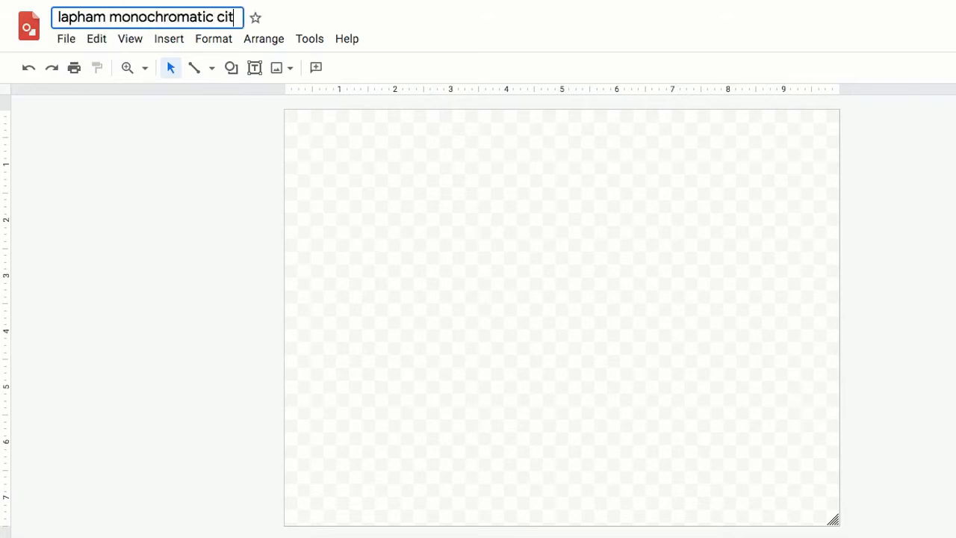
text(yscape)
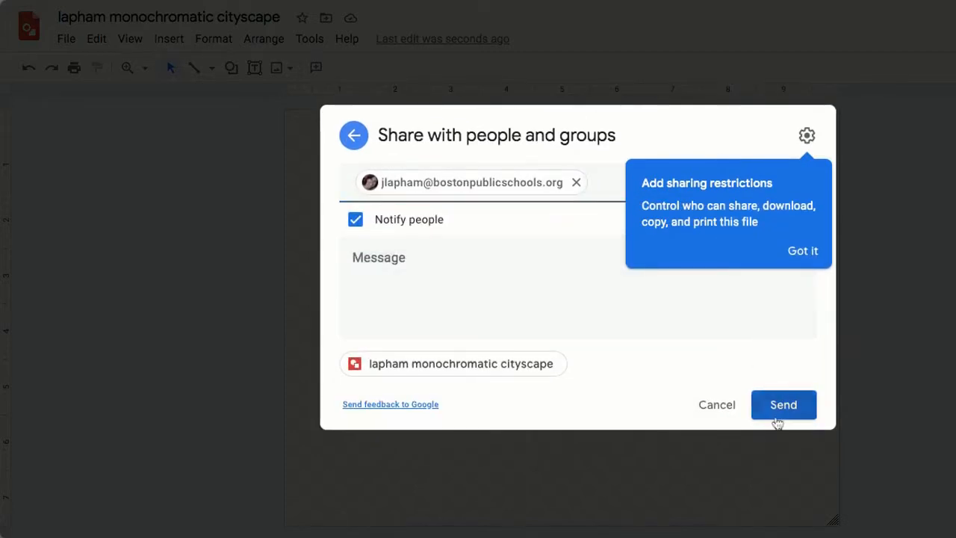
click(782, 404)
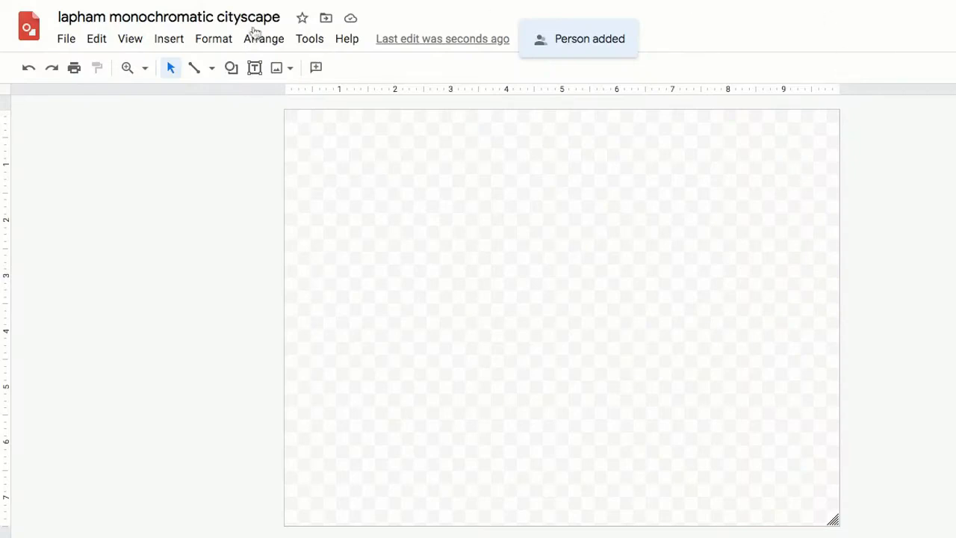
mouse_move(231, 68)
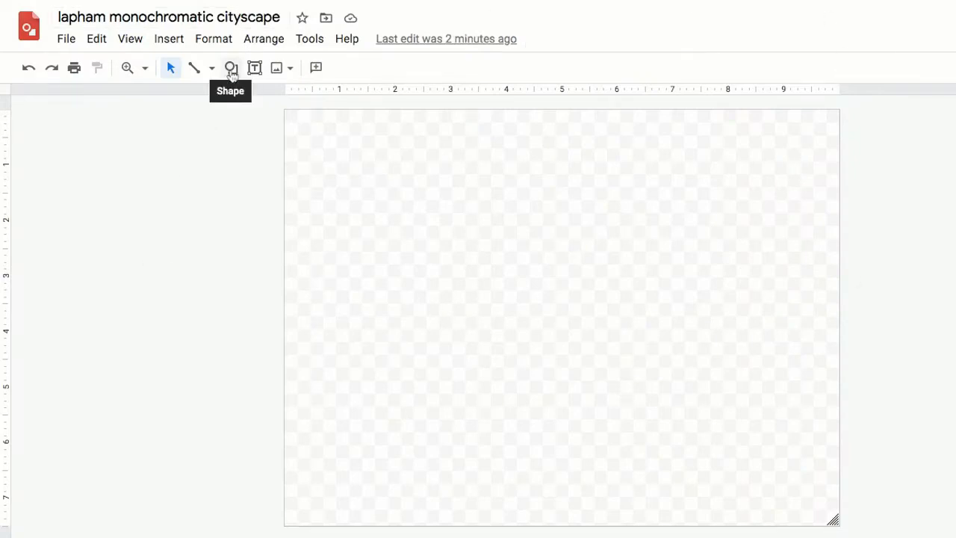
- Draw a tall, borderless dark magenta rectangle down the page's left edge
click(231, 67)
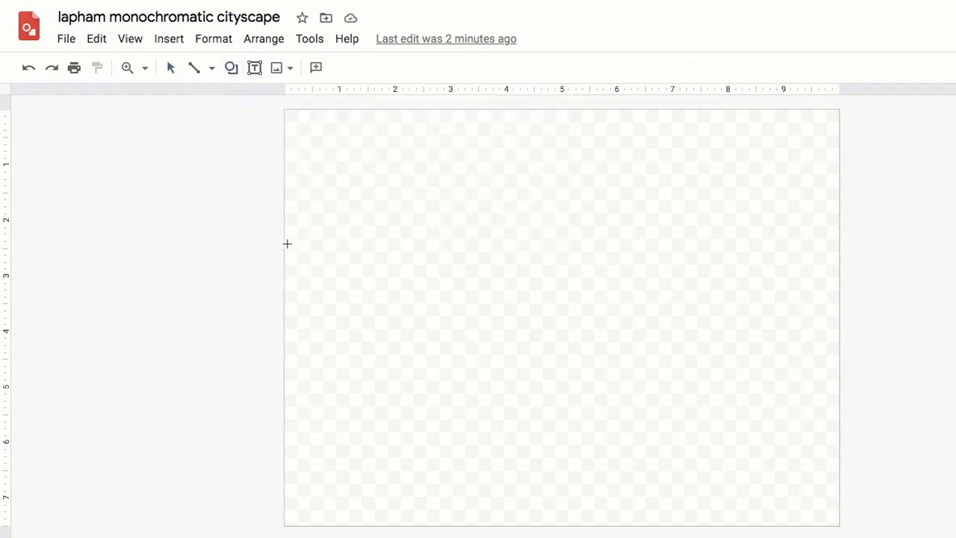
drag(286, 241, 368, 481)
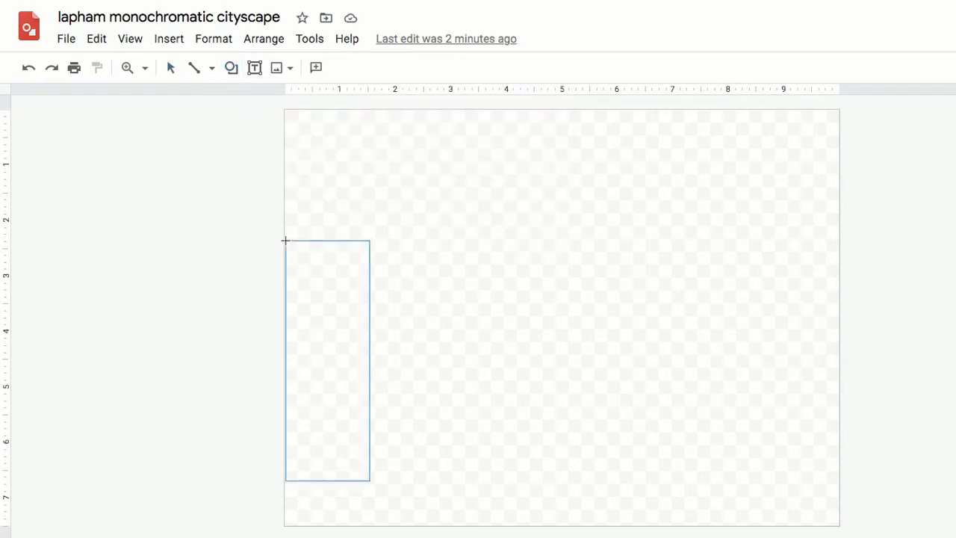
drag(286, 241, 368, 480)
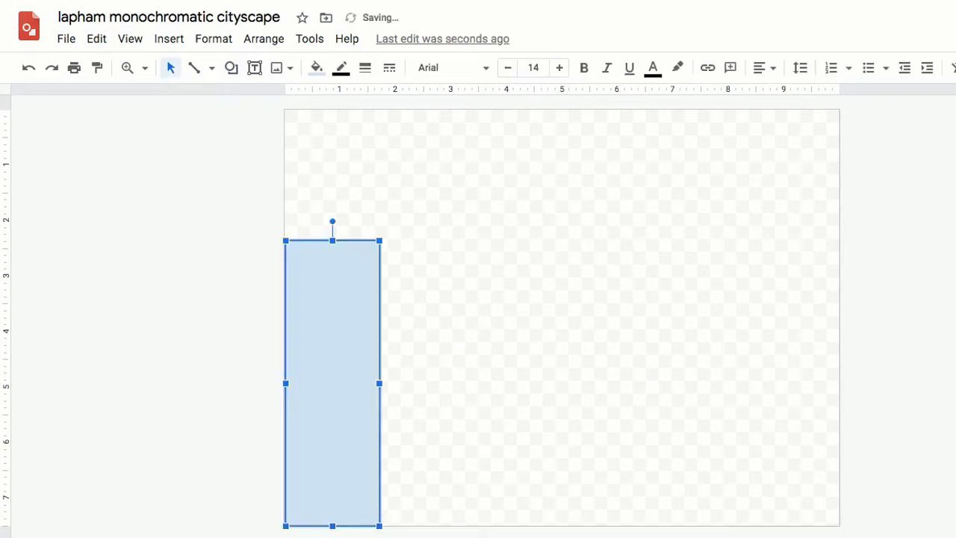
click(315, 67)
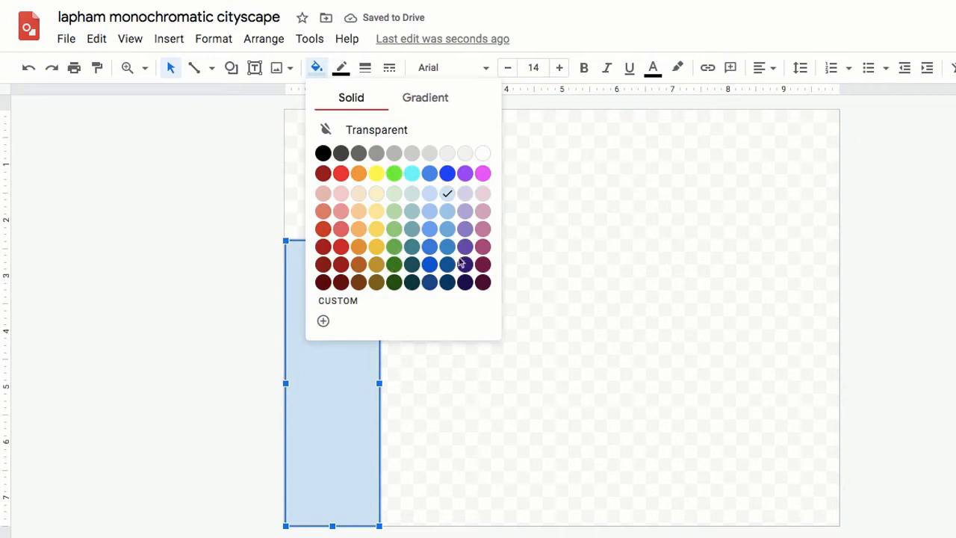
mouse_move(484, 277)
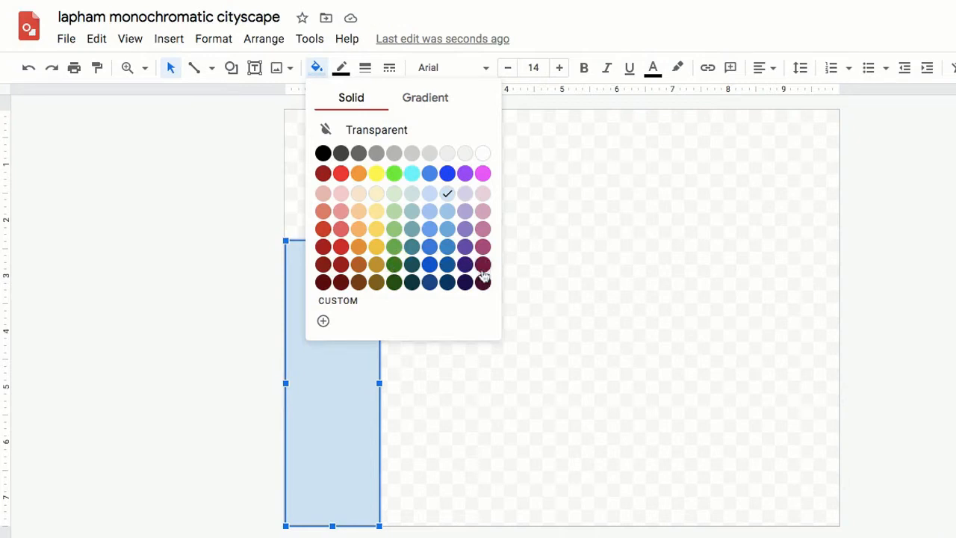
click(465, 265)
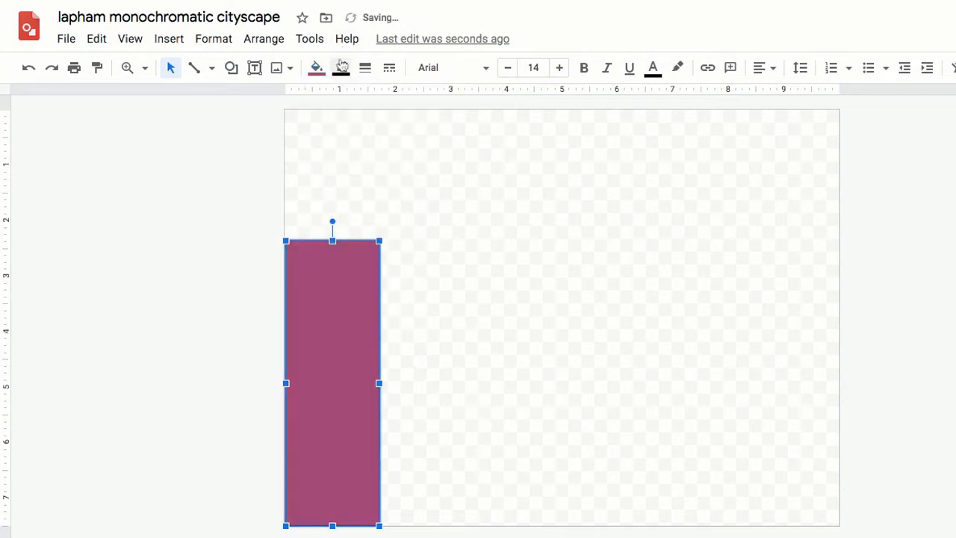
click(340, 67)
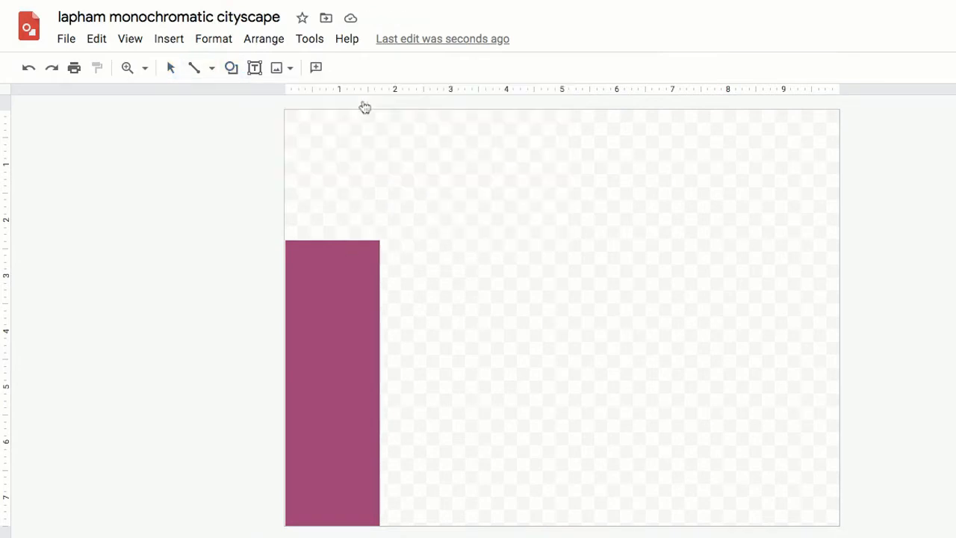
- Add a taller lighter-magenta second building and a deep magenta third building
drag(374, 184, 439, 486)
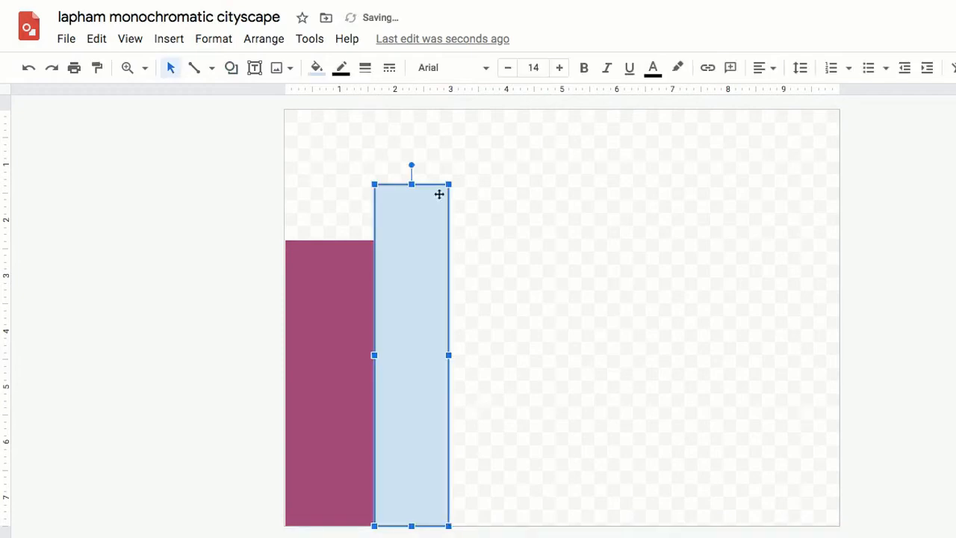
click(315, 67)
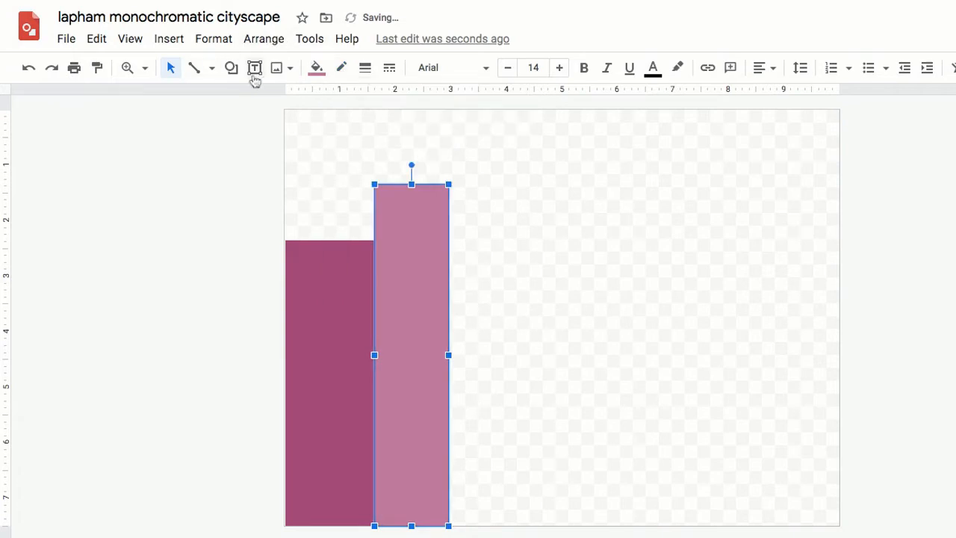
click(231, 68)
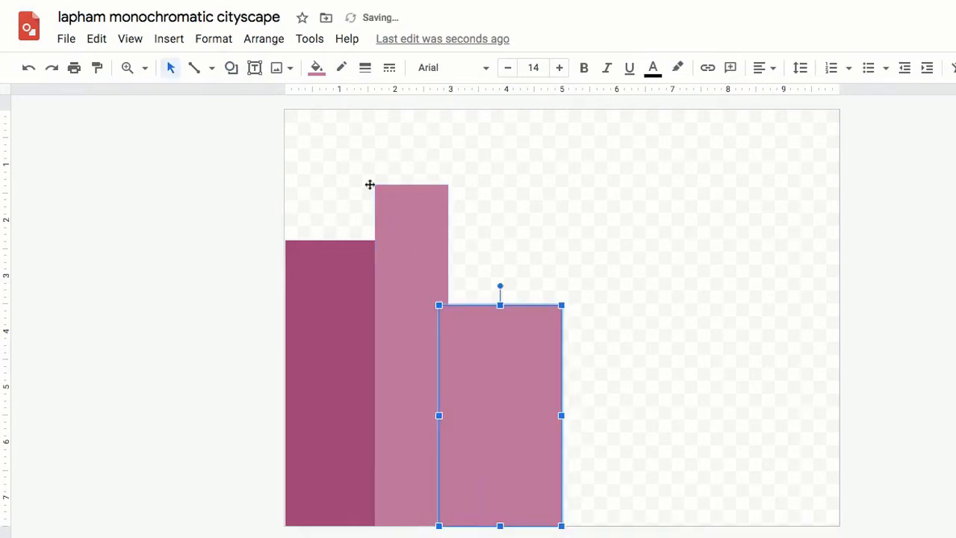
click(311, 67)
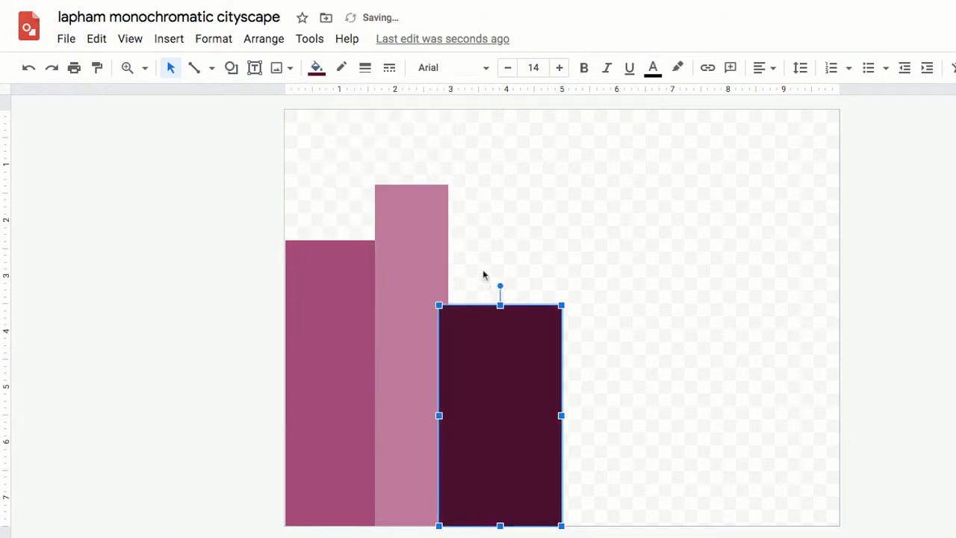
click(316, 68)
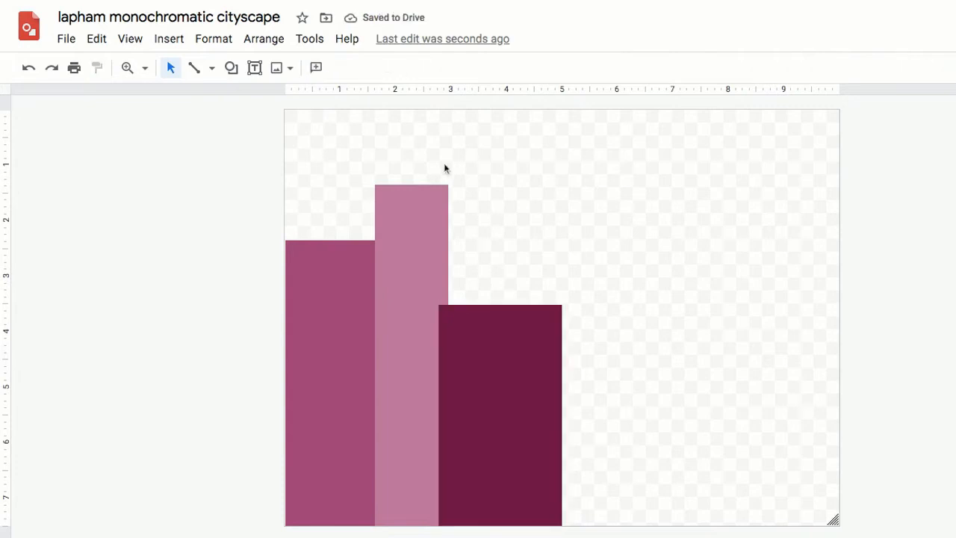
- Draw a fourth building and a stepped rooftop block on the fifth, setting their fills
drag(545, 215, 589, 355)
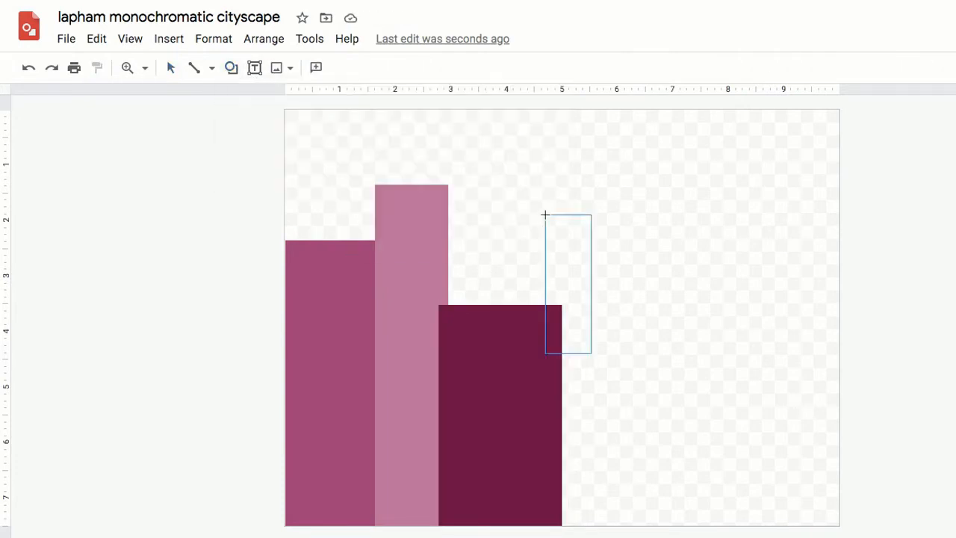
click(316, 67)
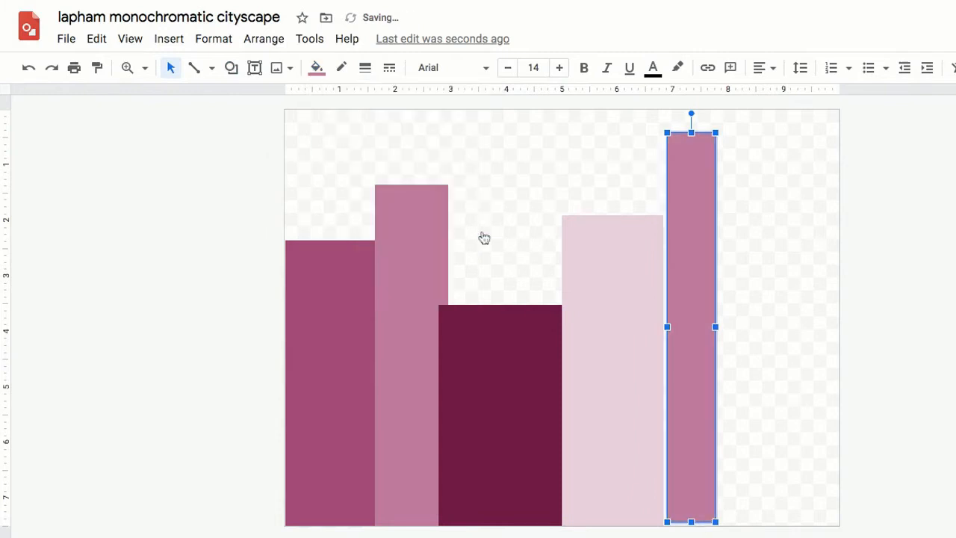
drag(689, 326, 716, 326)
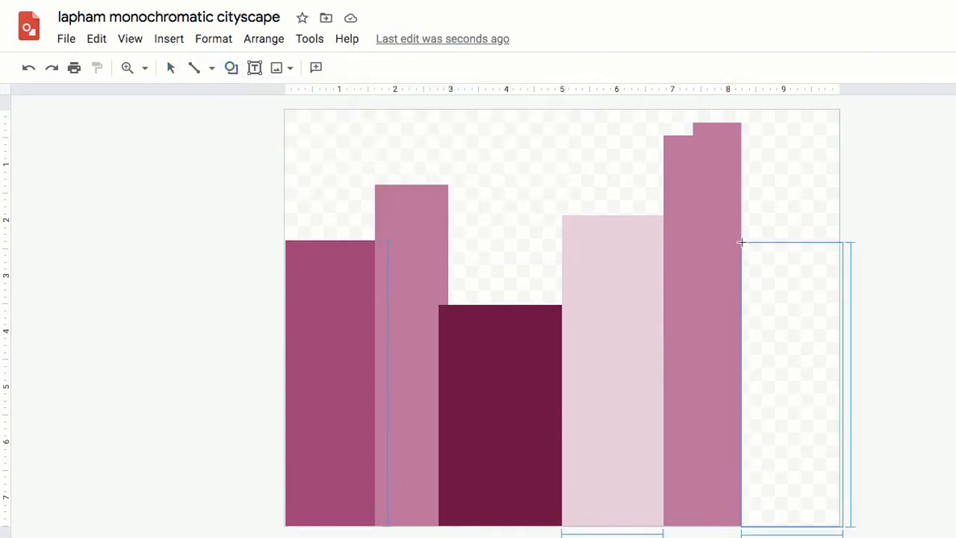
click(316, 68)
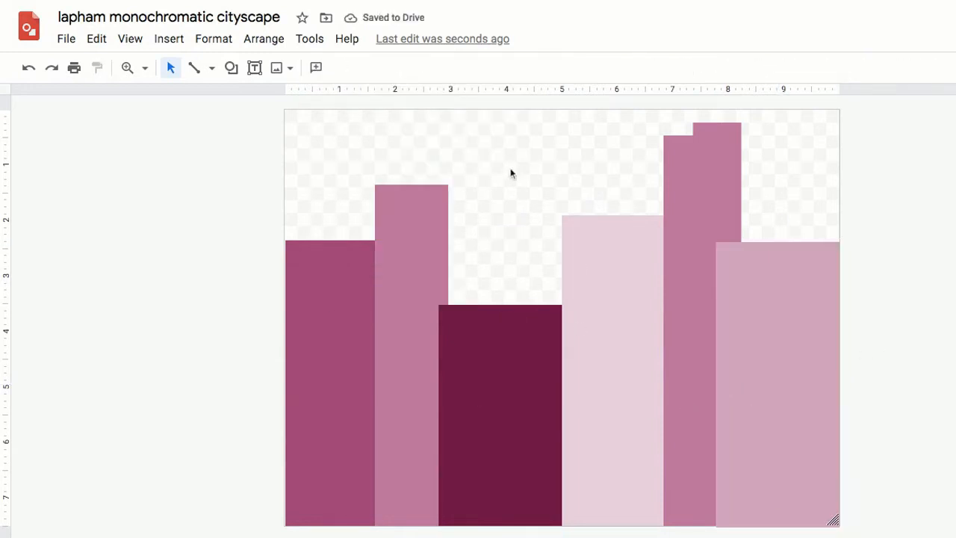
- Set the page background to a custom gradient of dark magenta shades
right_click(512, 174)
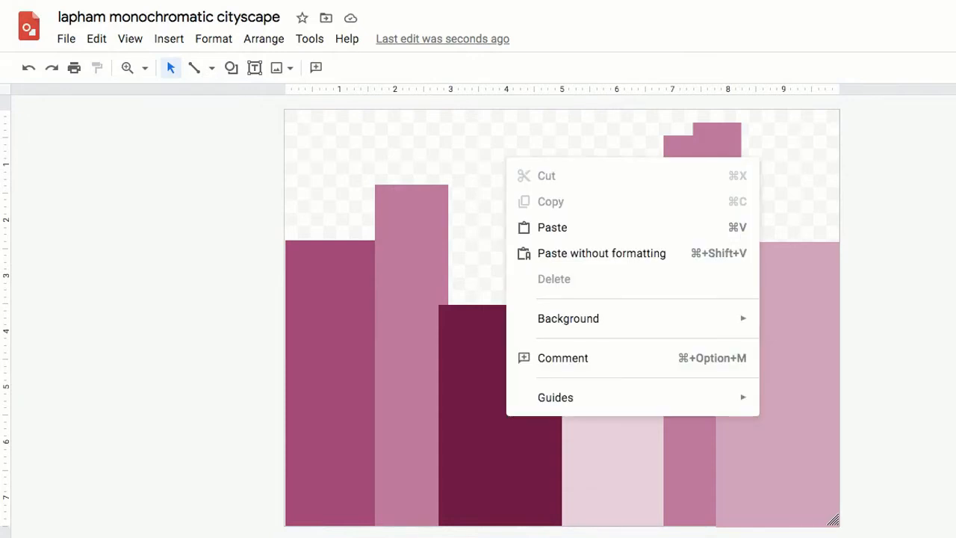
click(567, 318)
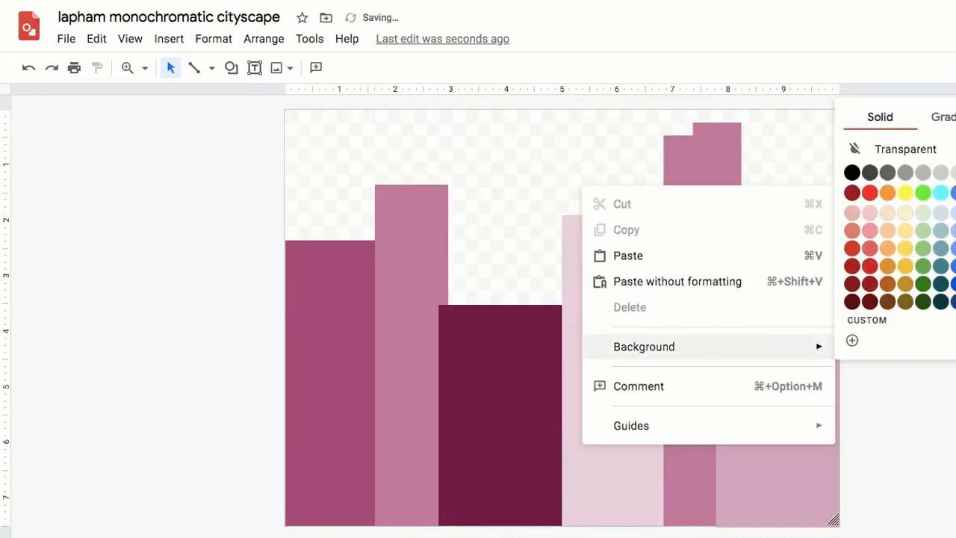
click(943, 117)
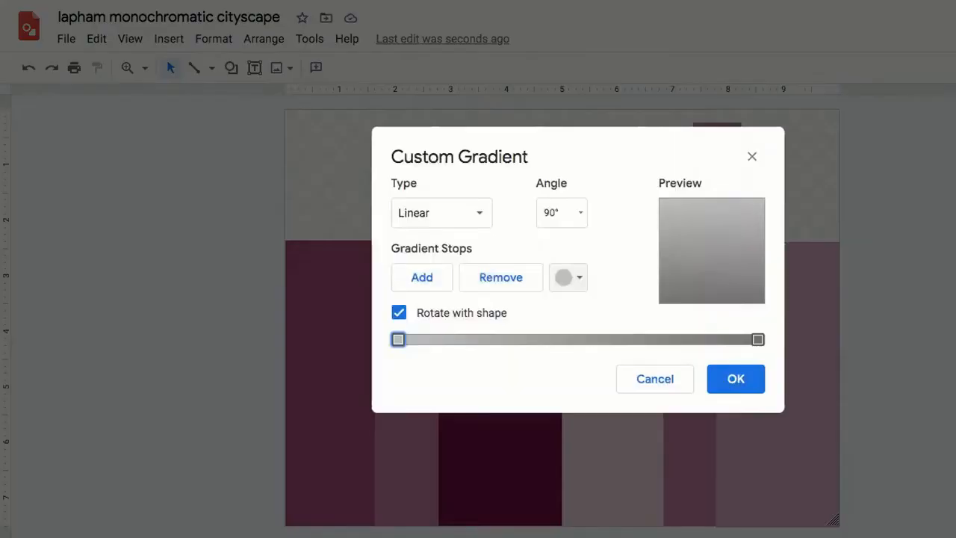
click(569, 277)
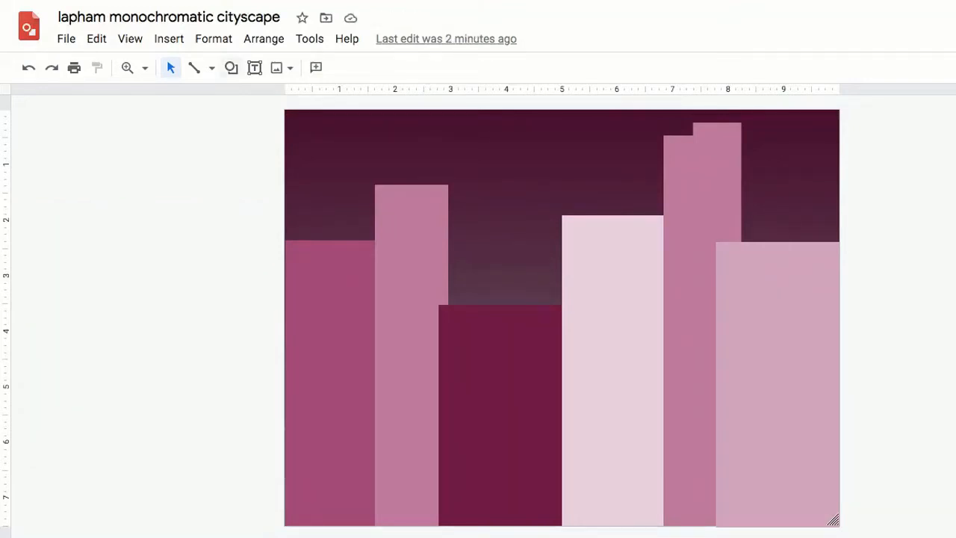
- Draw another small shape and choose its fill colour
click(232, 68)
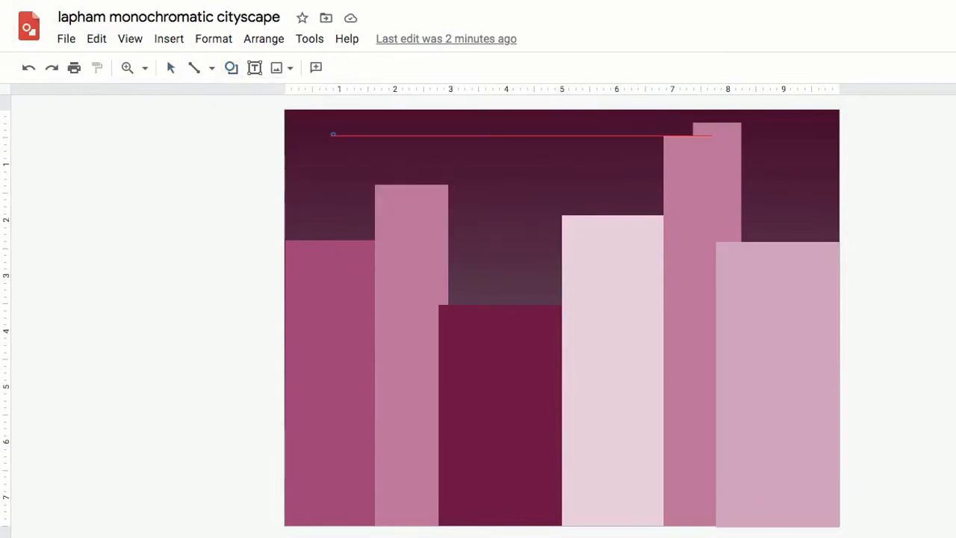
click(316, 67)
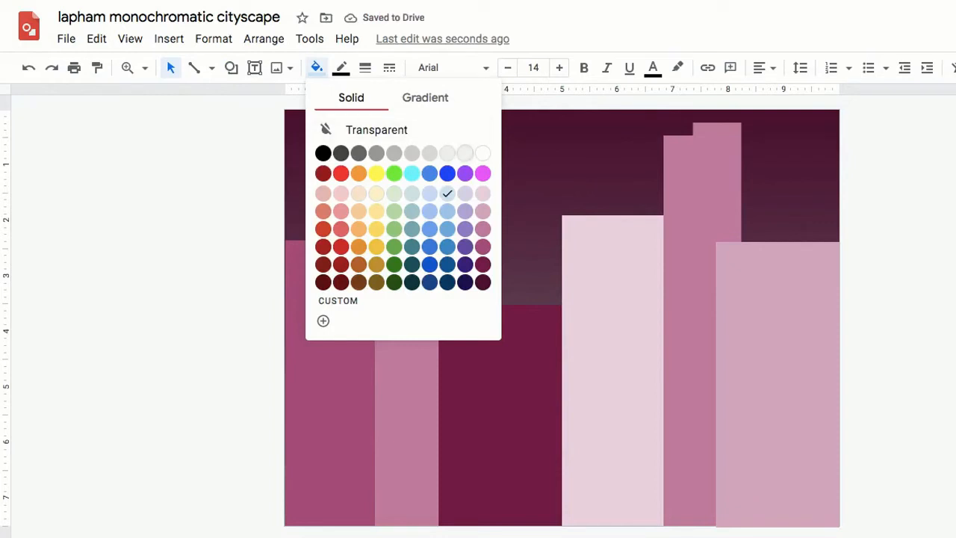
click(340, 68)
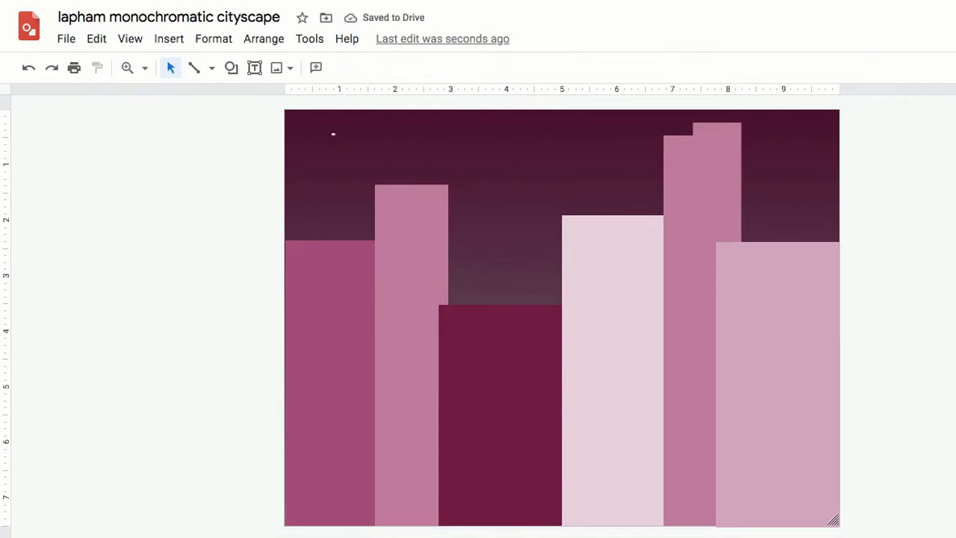
- Draw small white oval stars in the sky, including one at the upper right
click(231, 67)
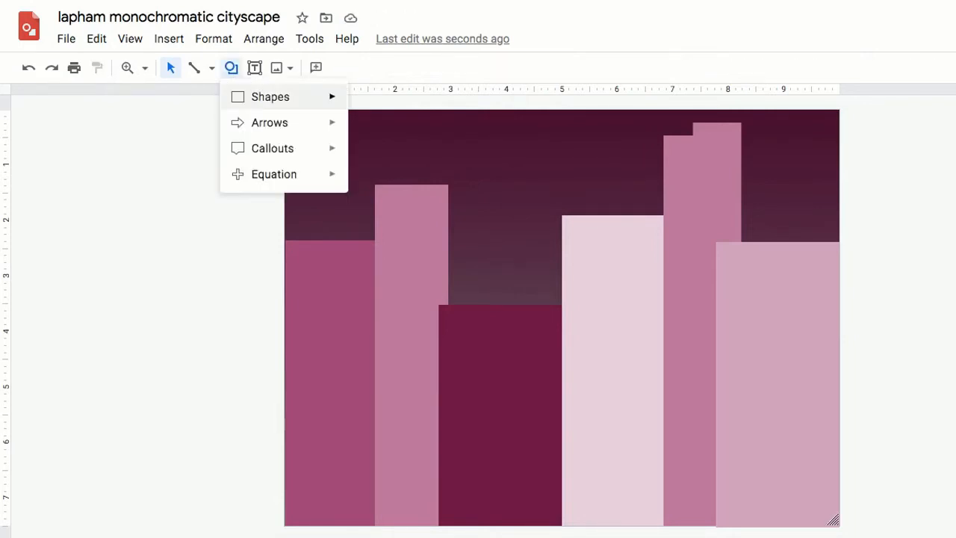
click(333, 134)
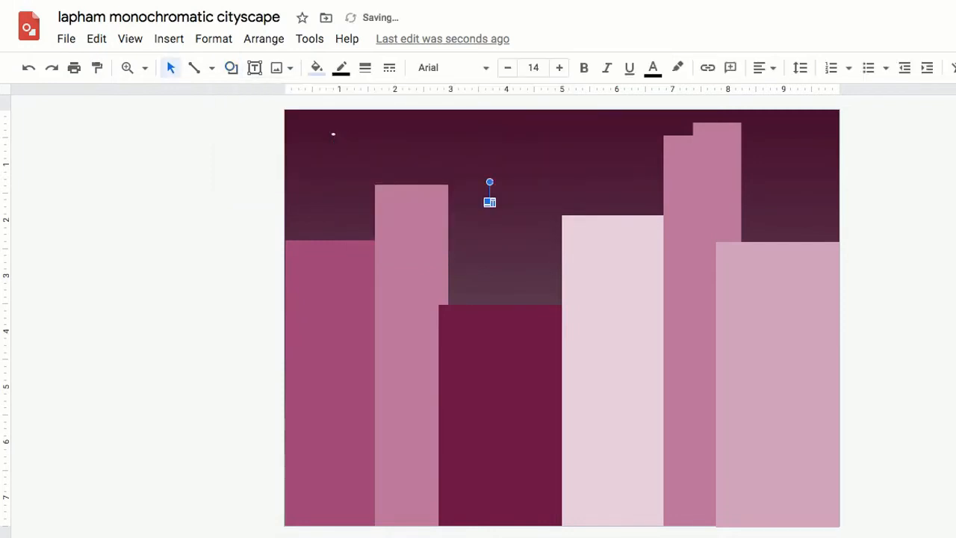
click(316, 67)
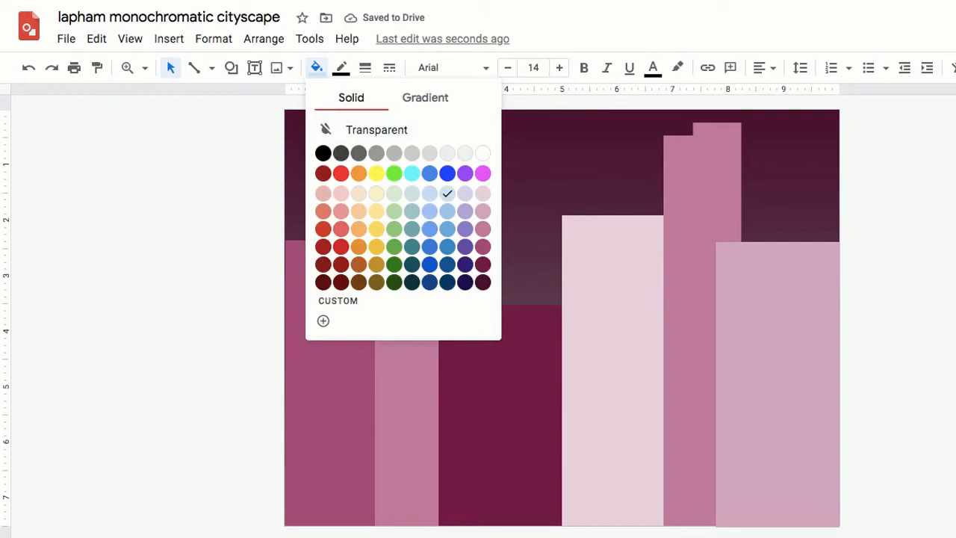
click(232, 68)
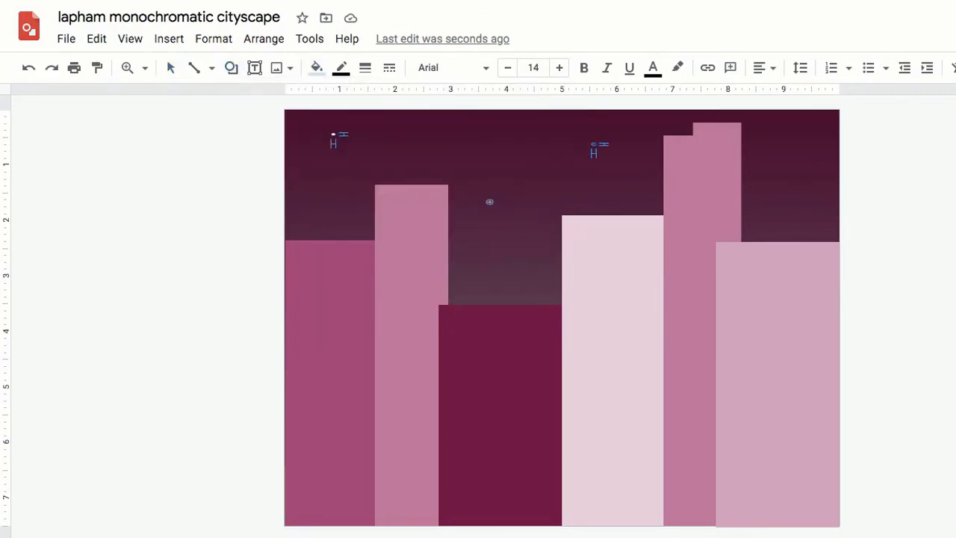
click(231, 68)
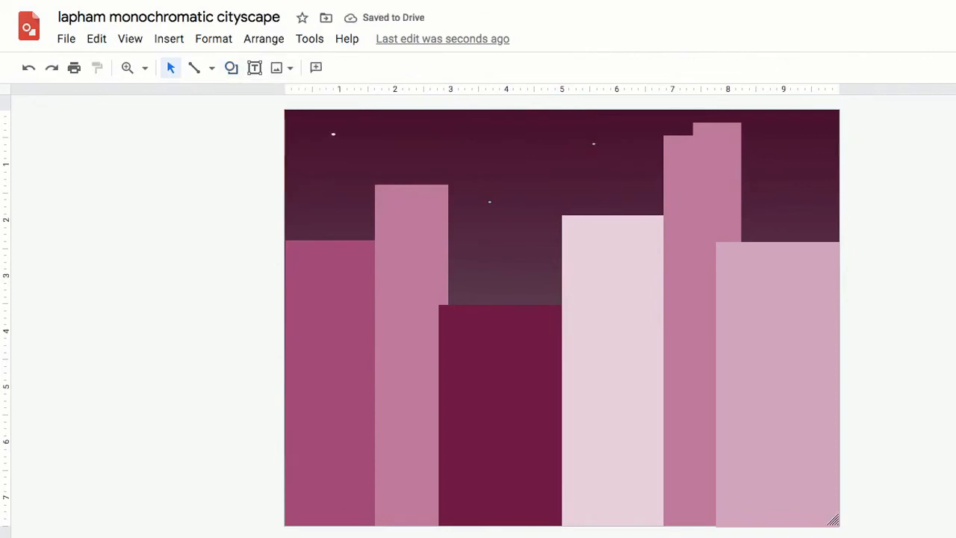
click(232, 68)
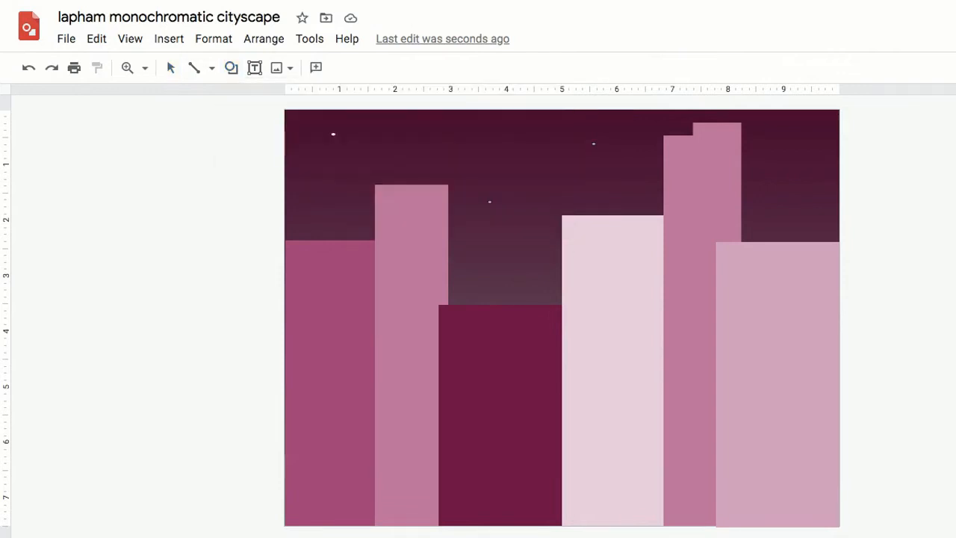
click(782, 149)
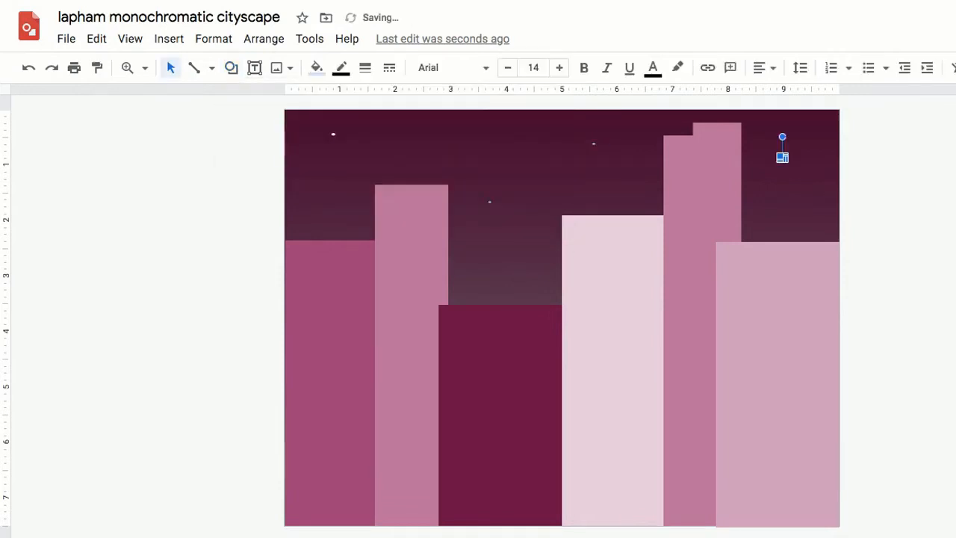
- Copy and paste the existing stars repeatedly to speckle the sky with dozens
click(230, 68)
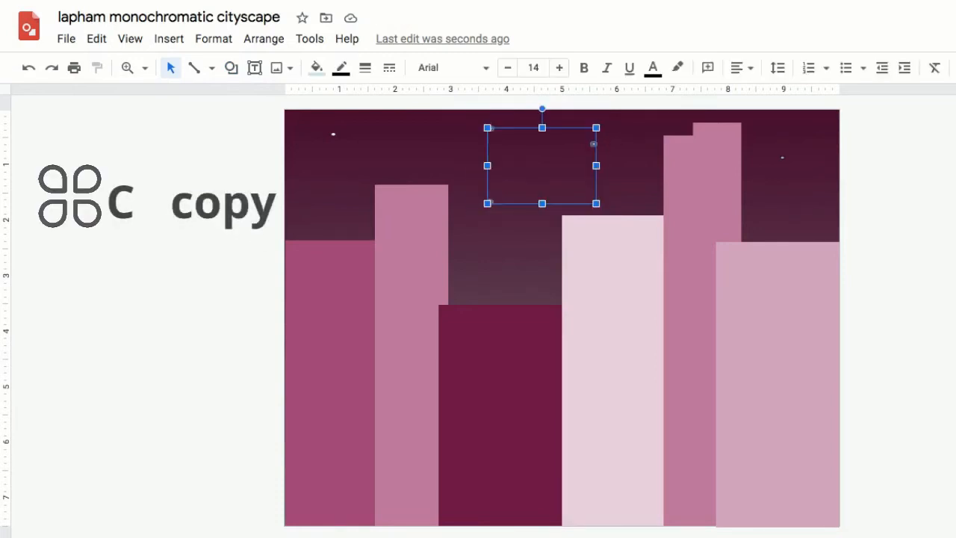
click(315, 67)
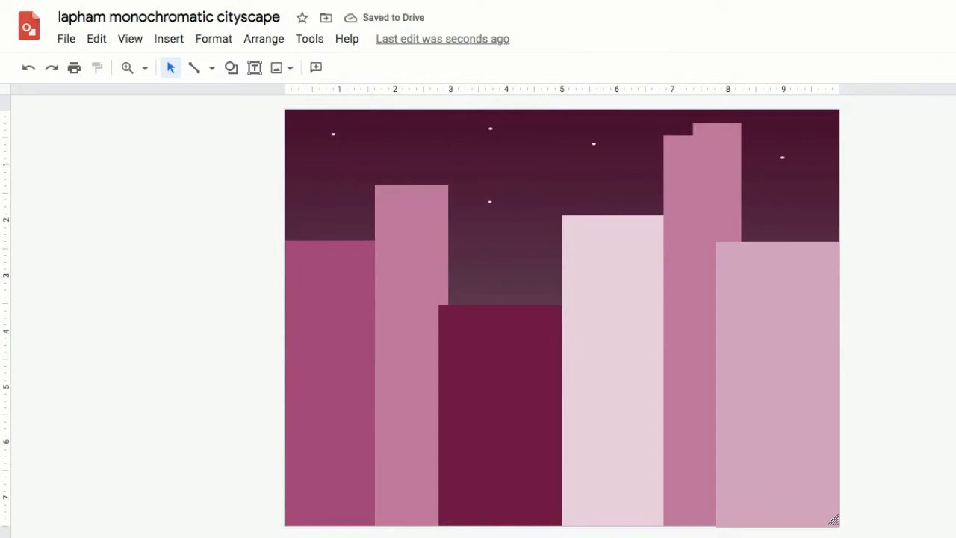
click(490, 165)
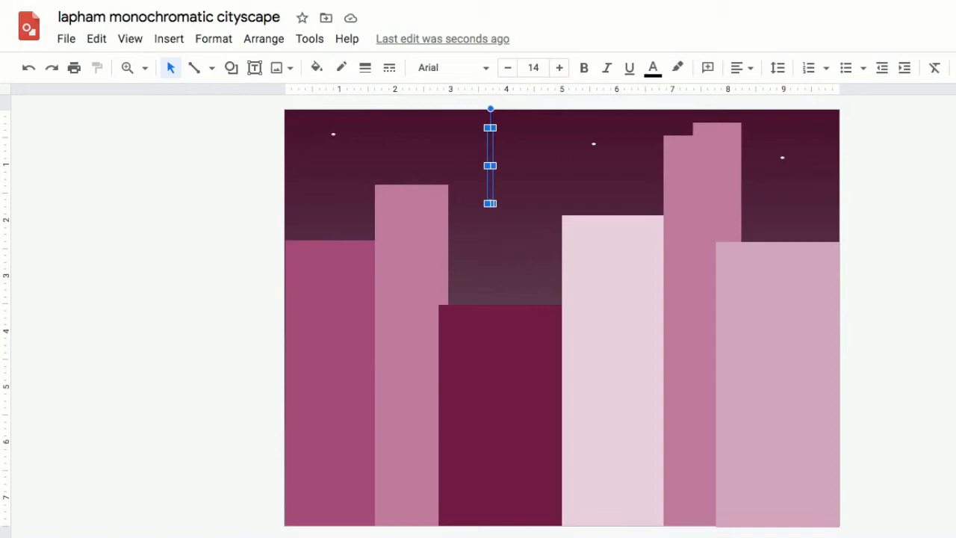
click(65, 39)
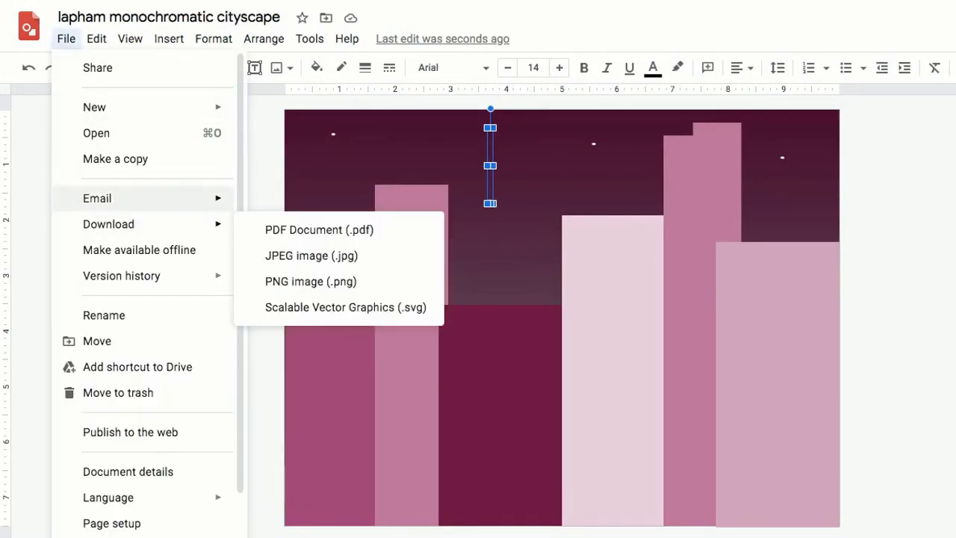
click(96, 38)
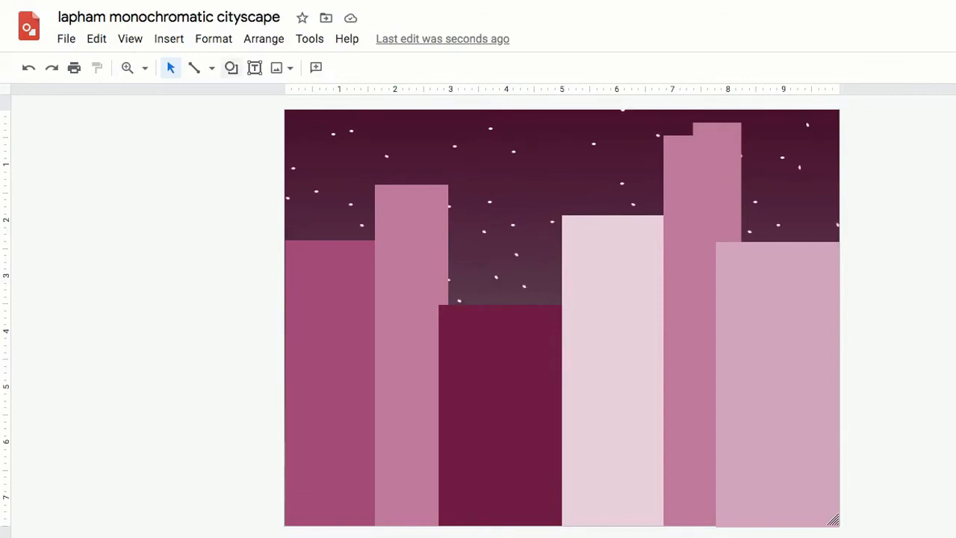
click(231, 67)
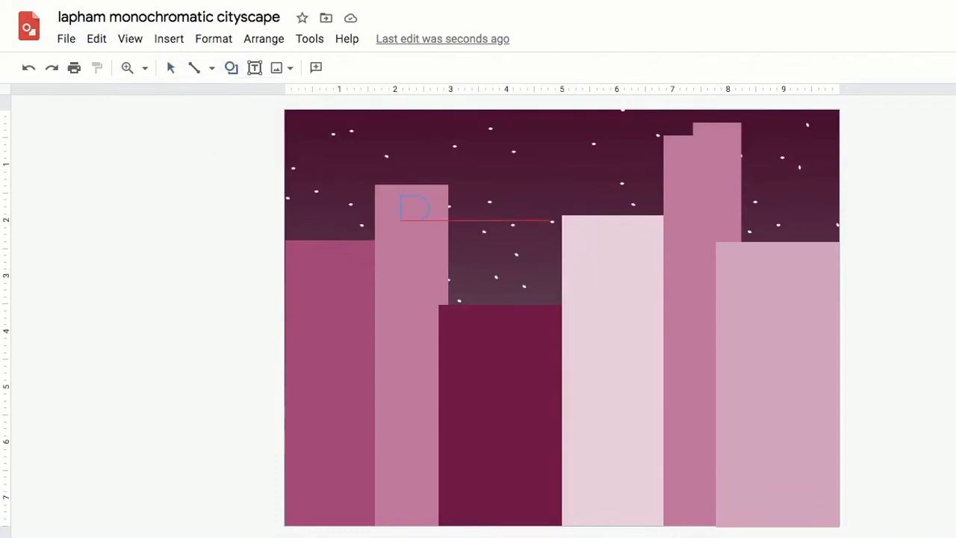
- Place a rounded Delay shape atop the second building as a dome in its pink shade
drag(399, 198, 455, 257)
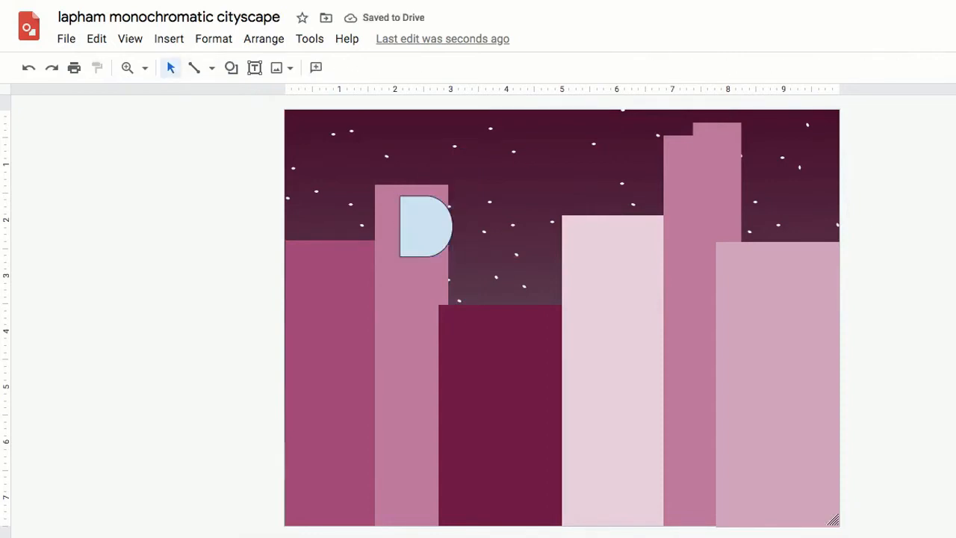
click(426, 224)
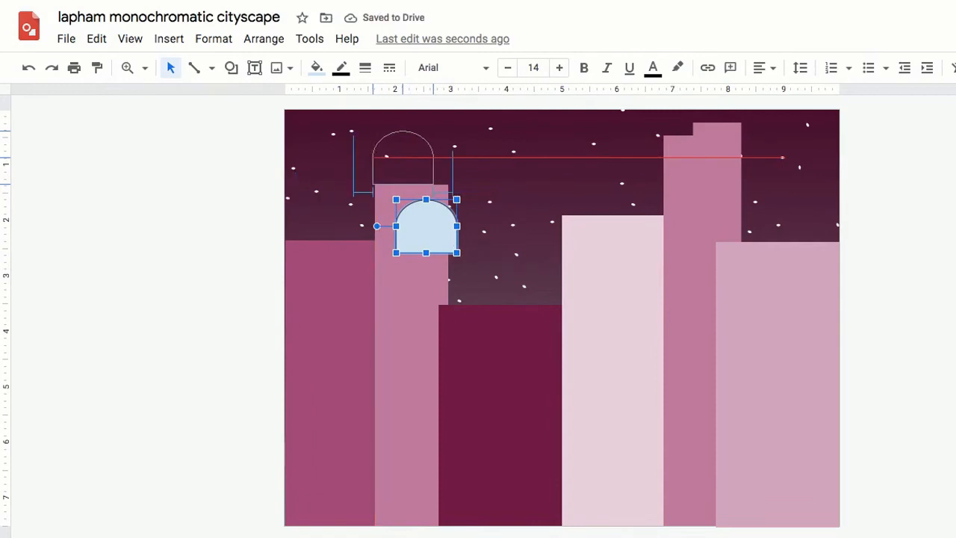
drag(425, 226, 403, 157)
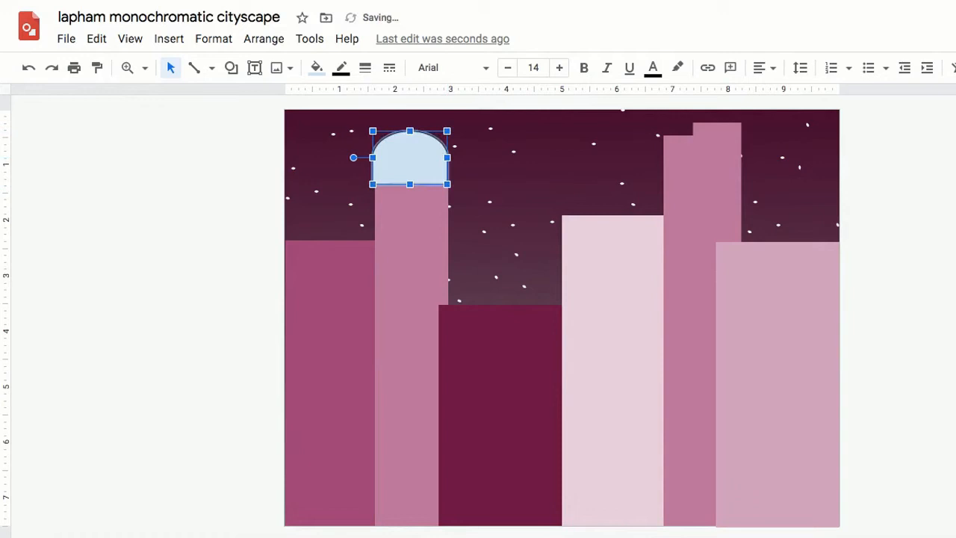
click(316, 67)
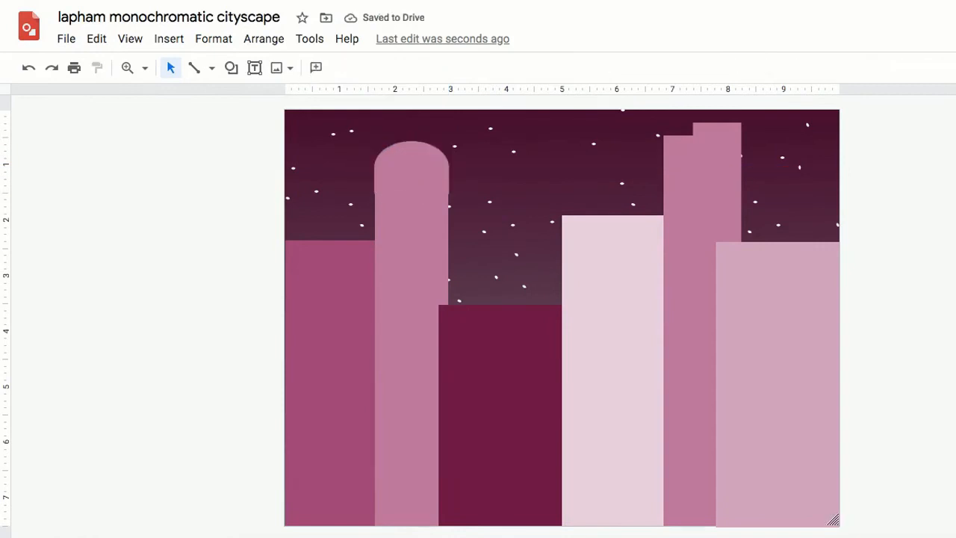
- Add a triangle roof to the left building and an arched top with dark cutout
click(231, 67)
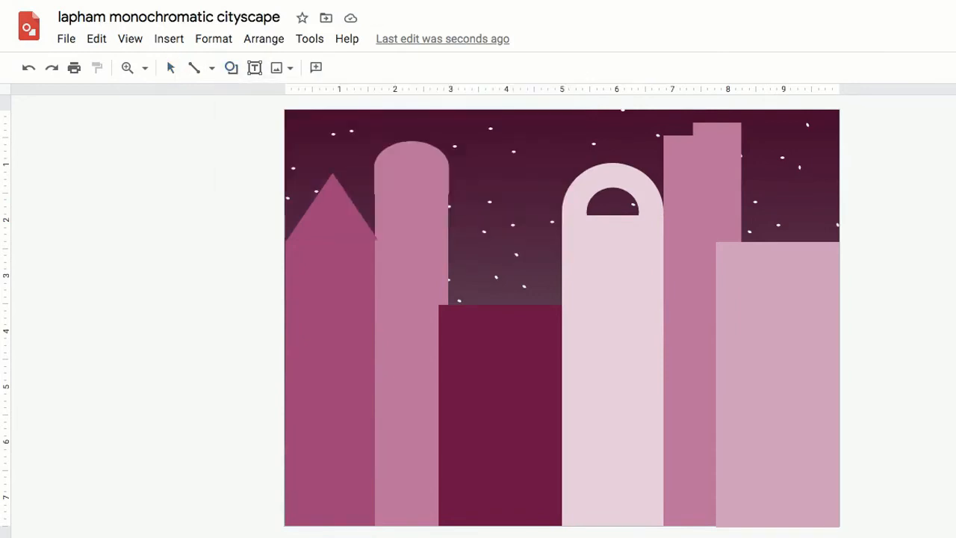
click(316, 67)
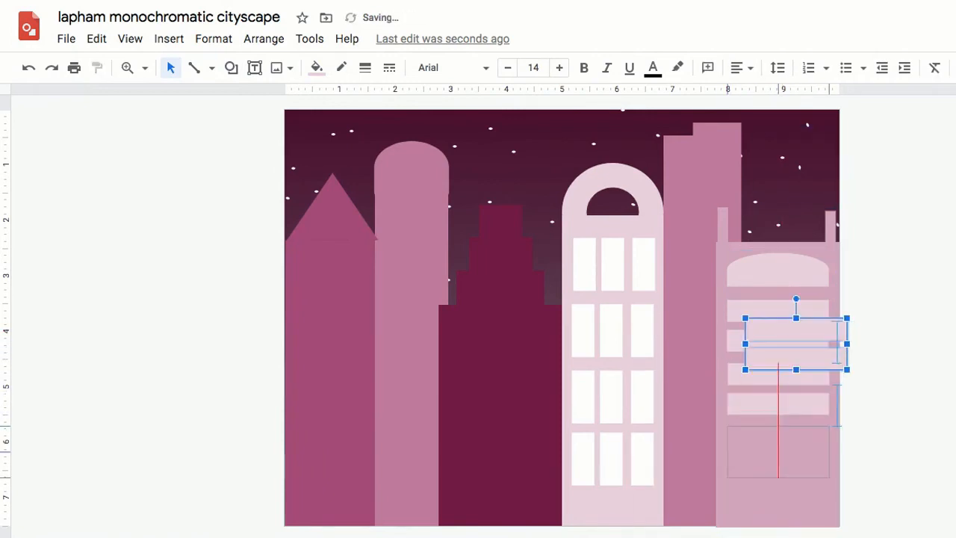
- Add square window strips and duplicate the rows lower on the dark building
click(232, 68)
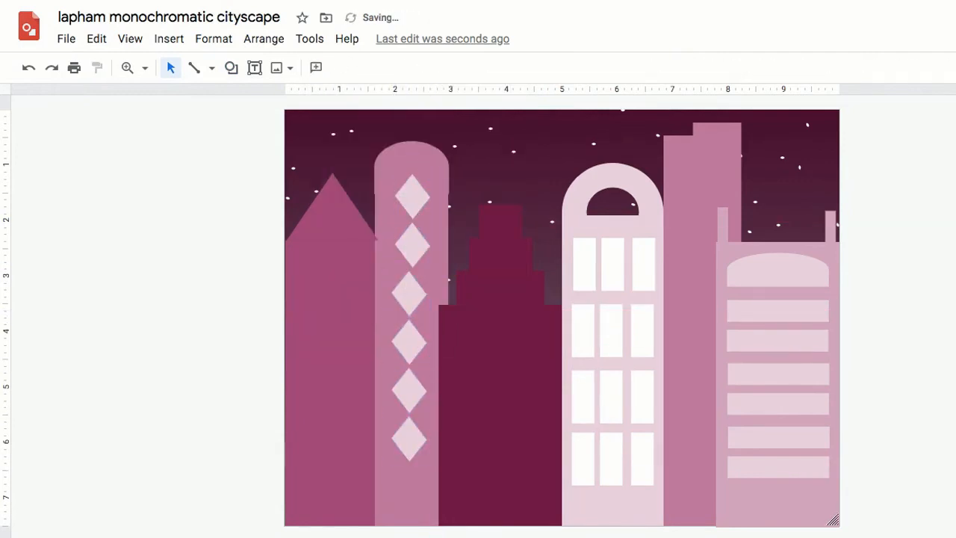
click(341, 67)
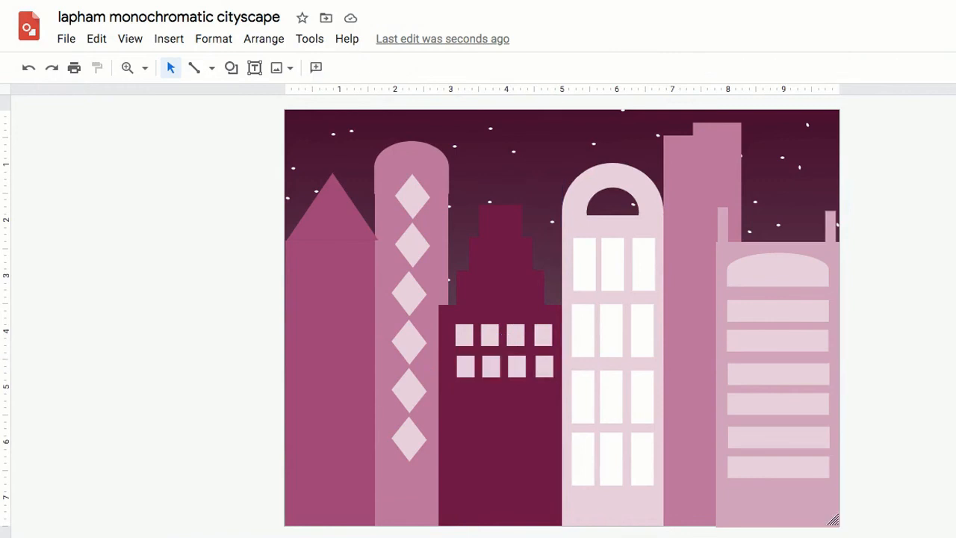
click(96, 38)
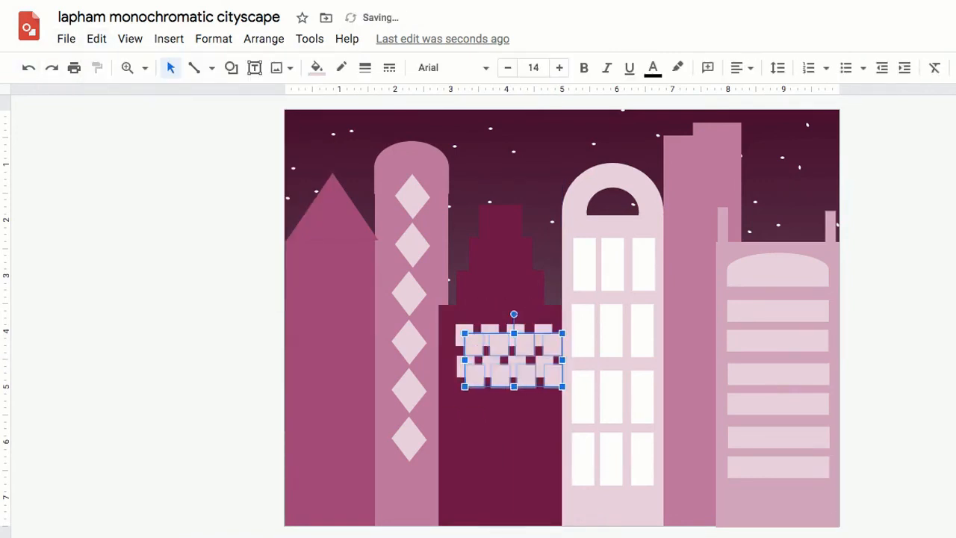
click(315, 68)
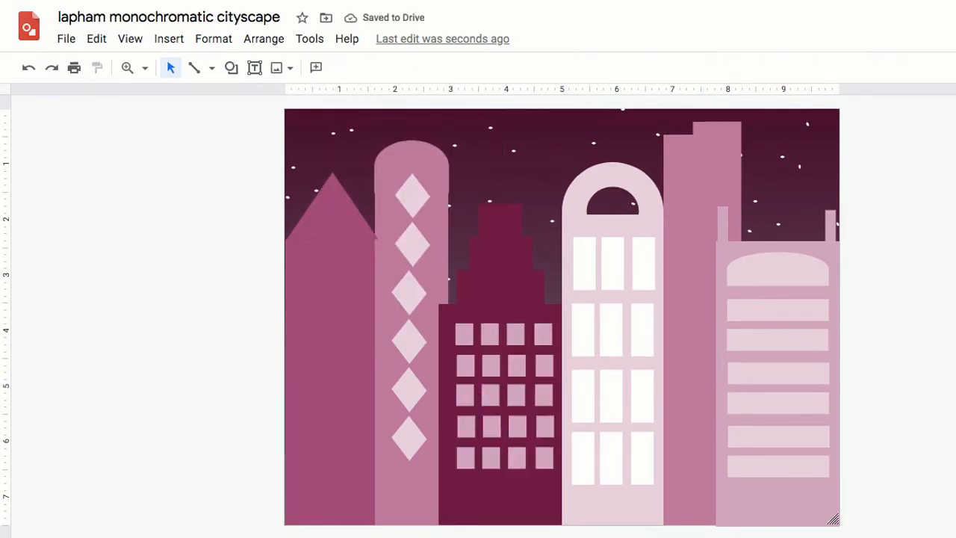
- Add duplicated round windows to the stepped top and a spire on the dark tower
click(485, 291)
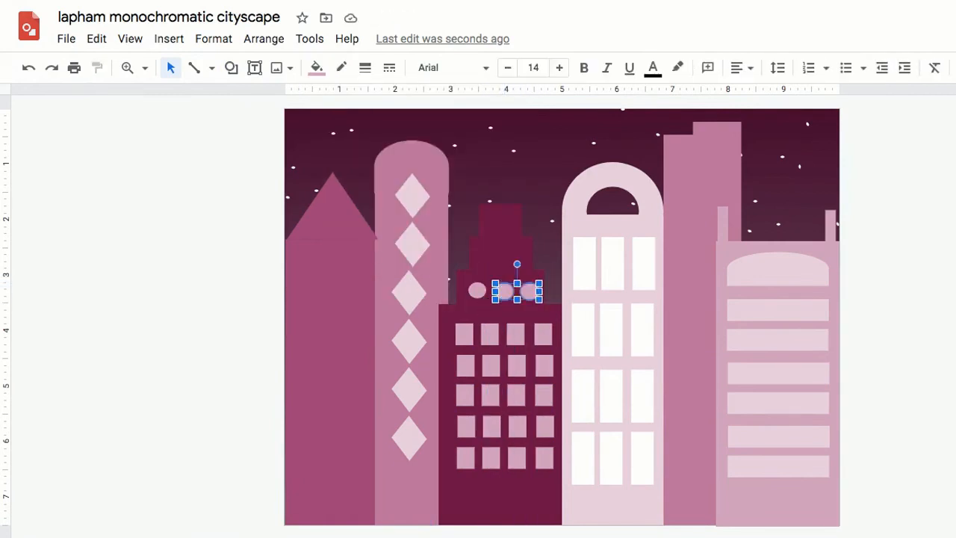
click(211, 68)
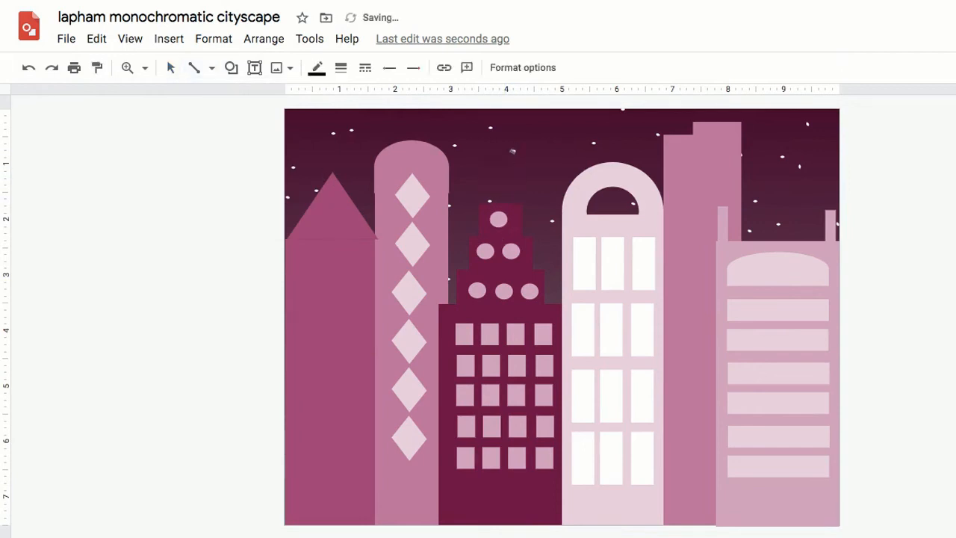
click(315, 67)
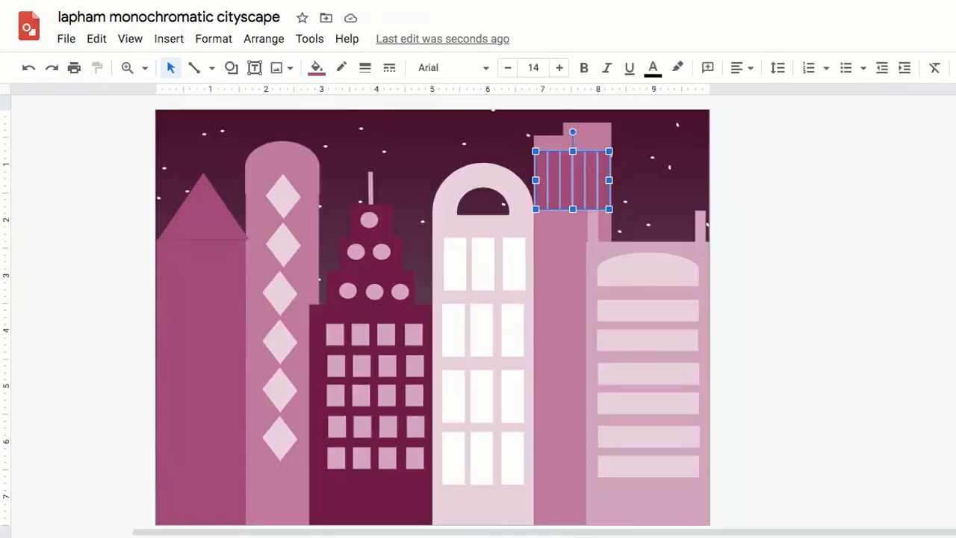
- Copy the striped window panel down the tower in rows, then bring the right building to front
click(96, 38)
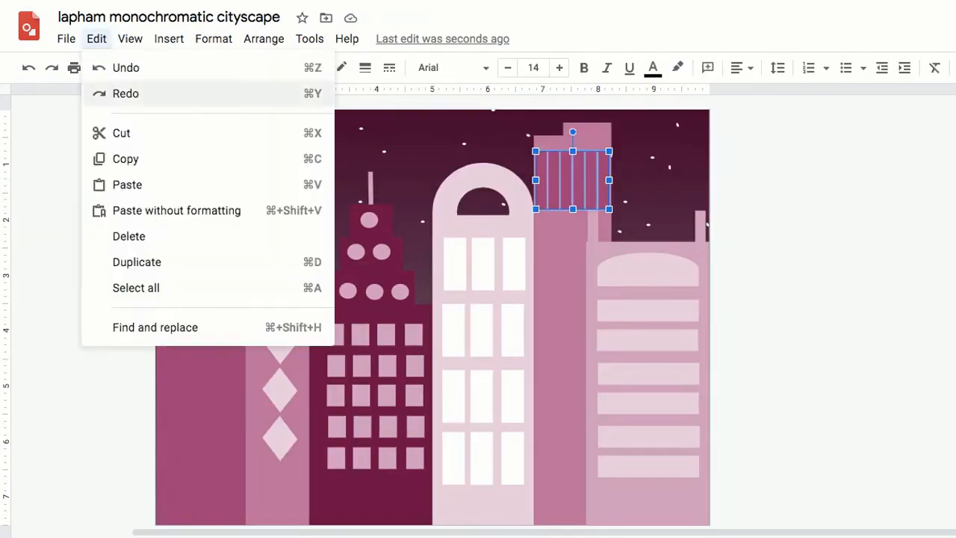
click(136, 261)
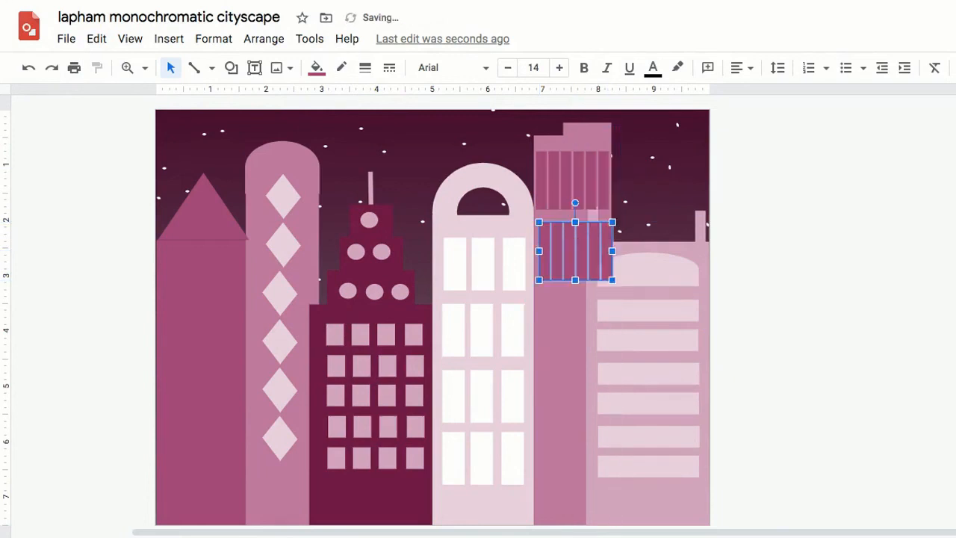
drag(575, 250, 590, 198)
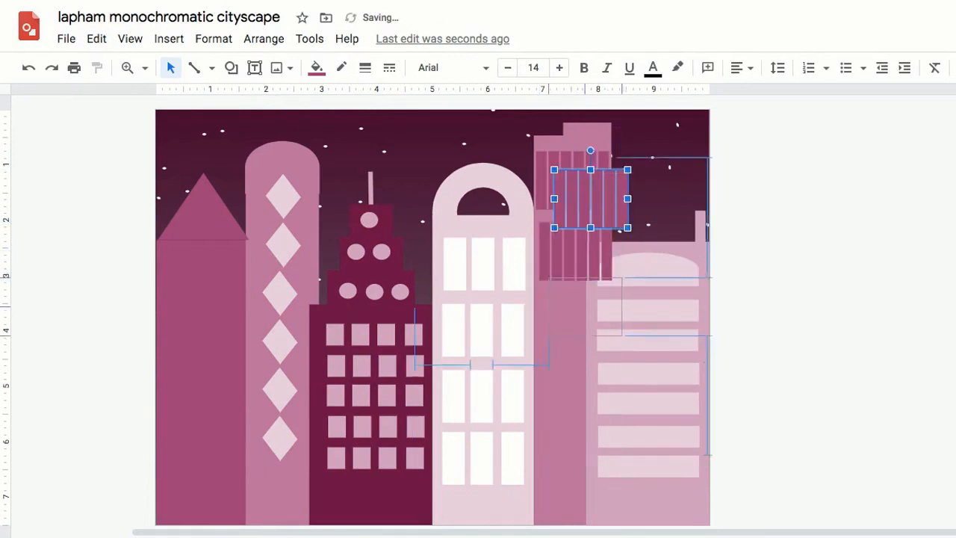
drag(590, 198, 600, 207)
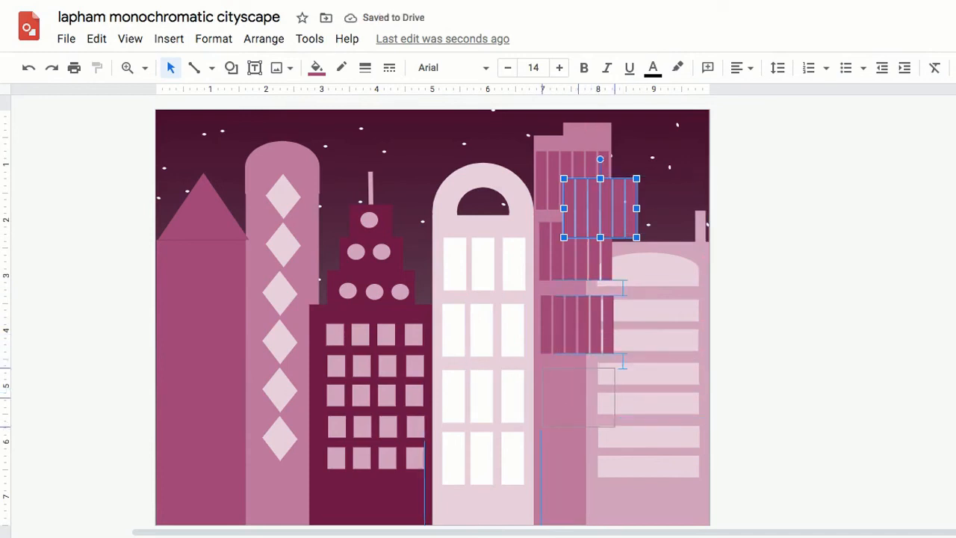
drag(600, 208, 608, 217)
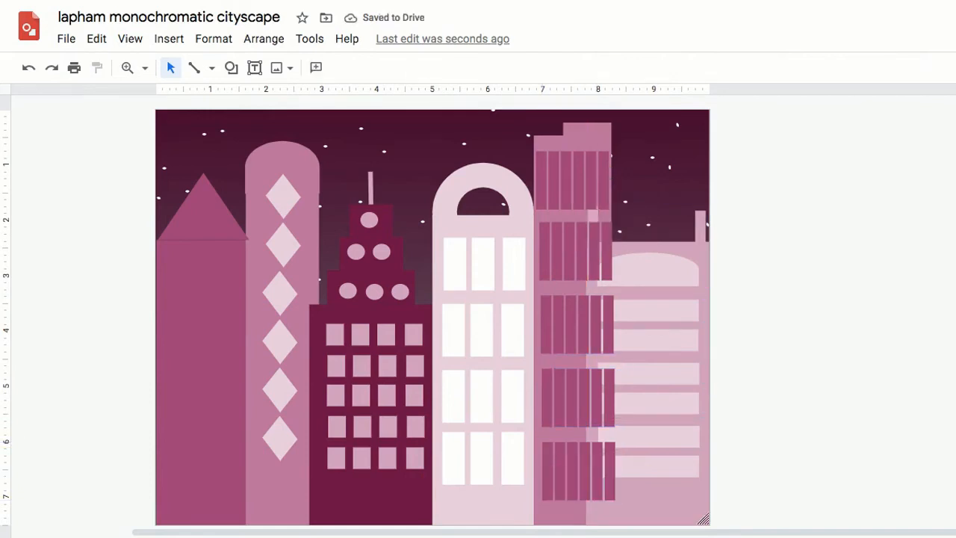
click(589, 224)
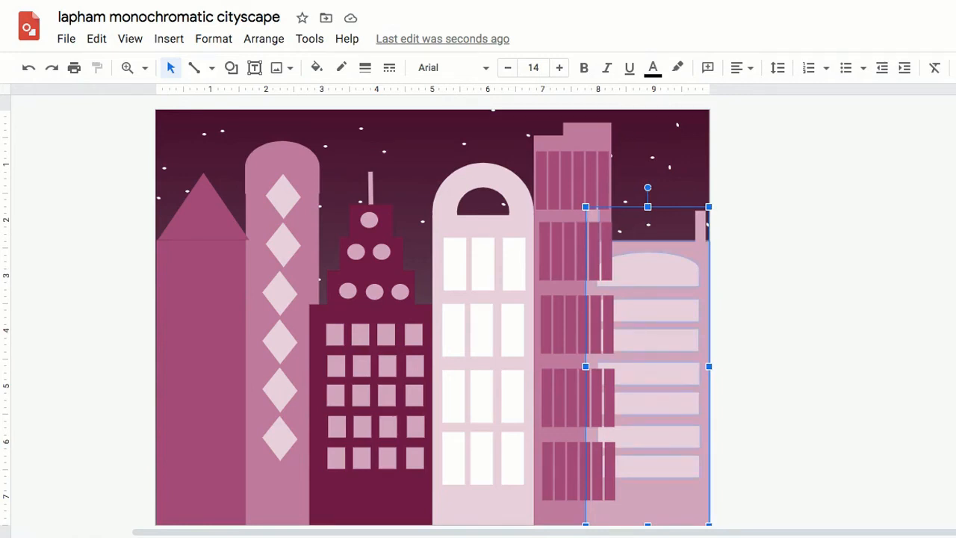
click(263, 38)
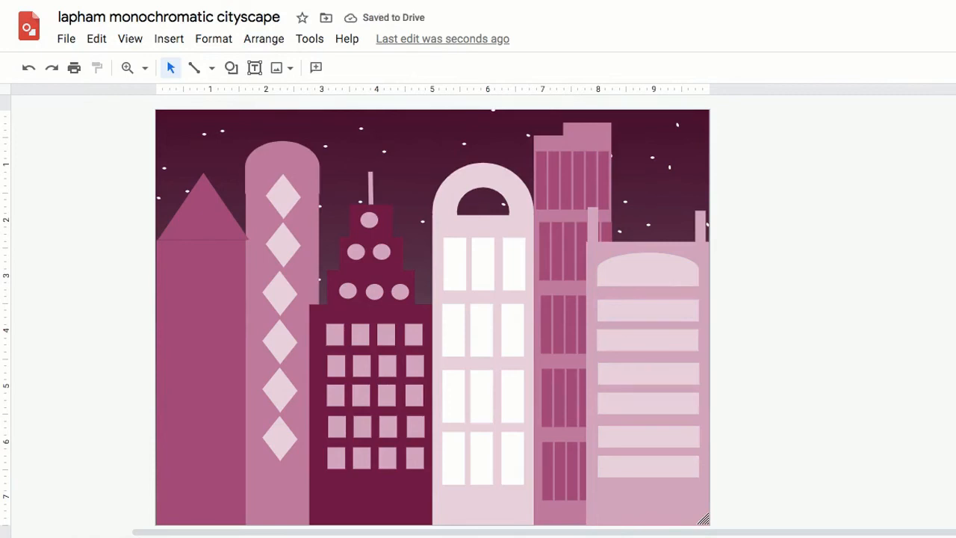
mouse_move(194, 68)
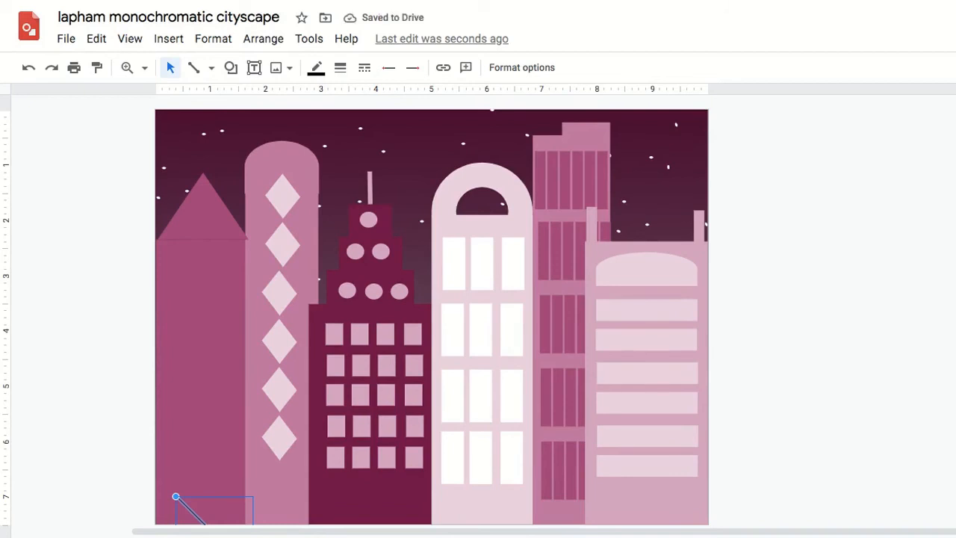
- Thicken the vertical window line and give it a dashed line style
scroll(down, 3)
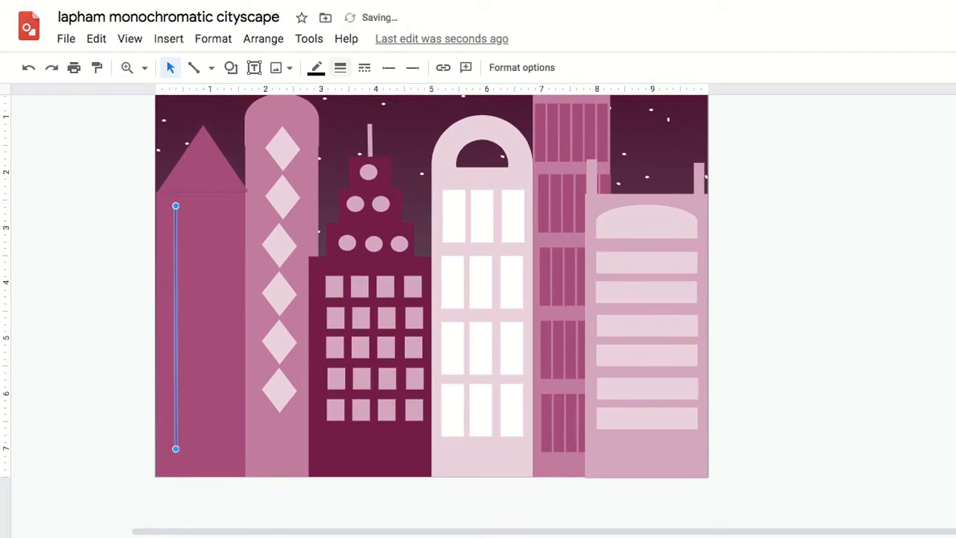
click(340, 67)
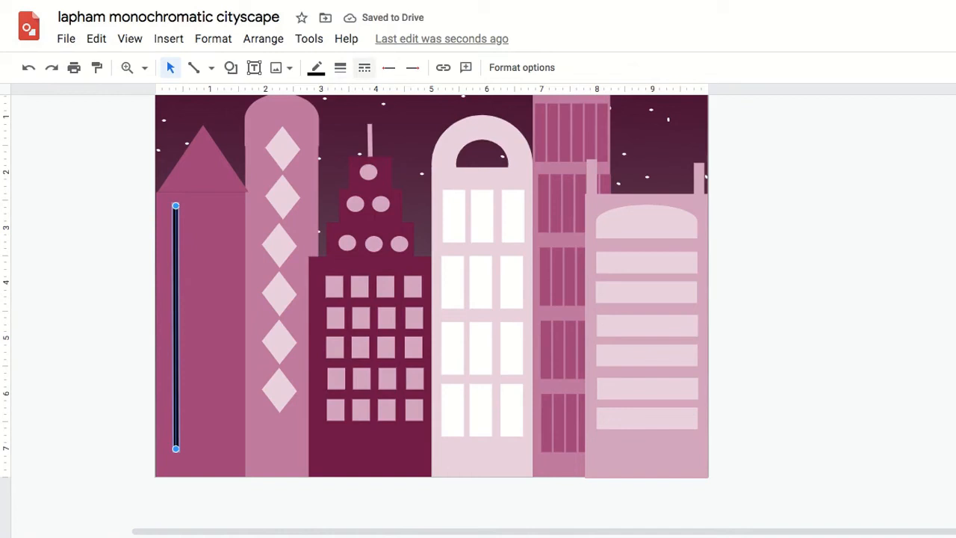
click(364, 68)
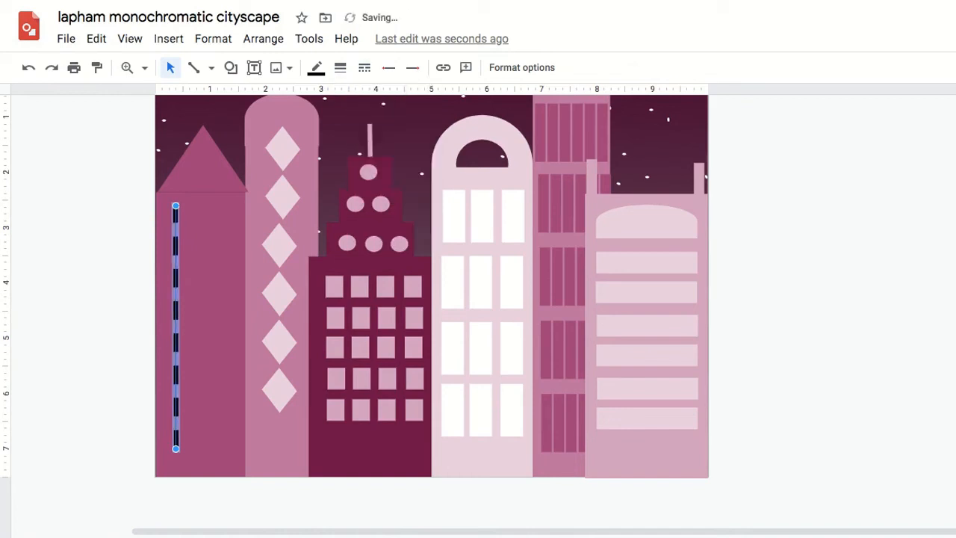
click(316, 68)
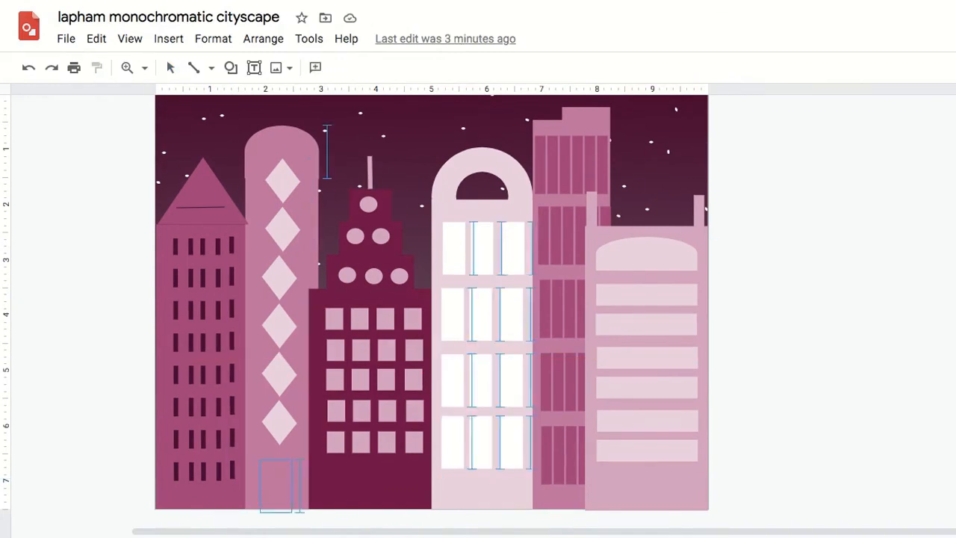
- Paste a copy of the black door rectangle onto another building
click(95, 38)
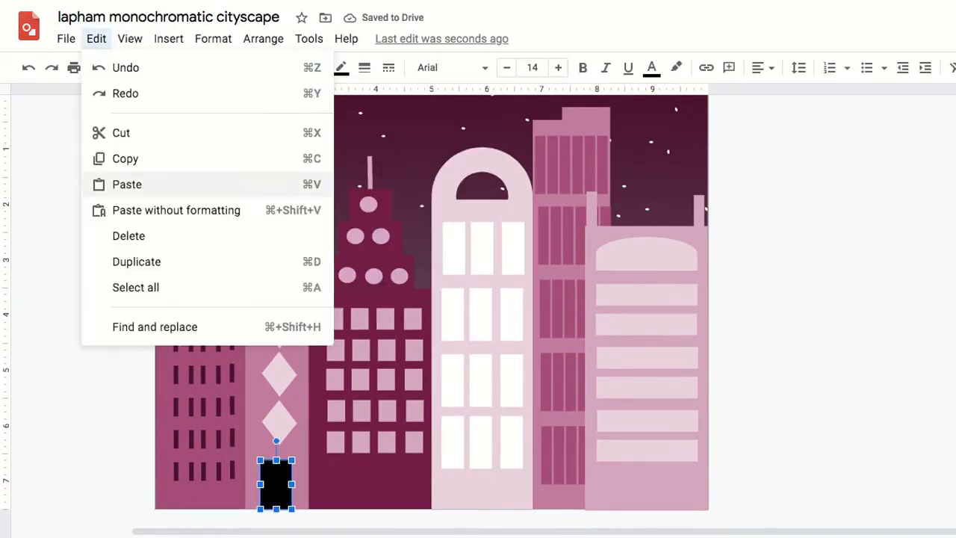
click(127, 184)
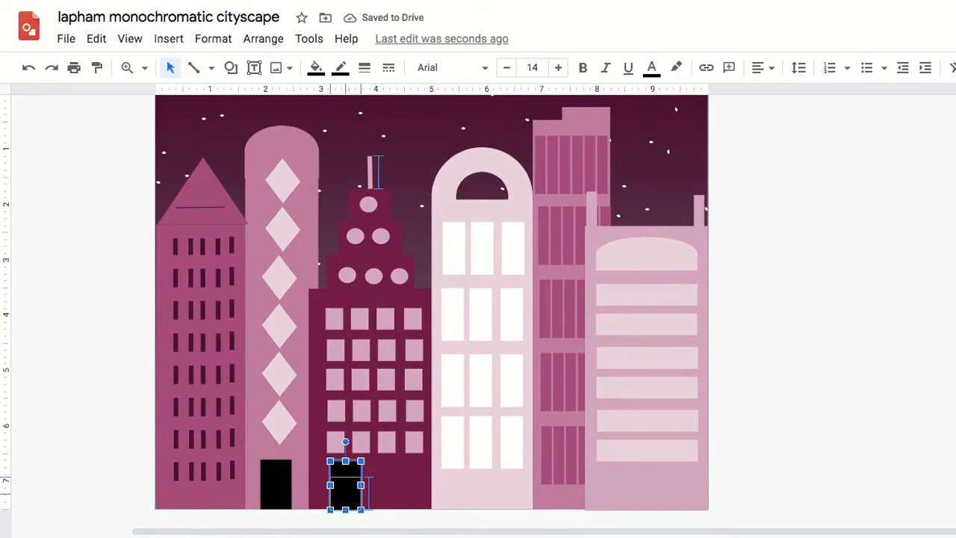
click(230, 67)
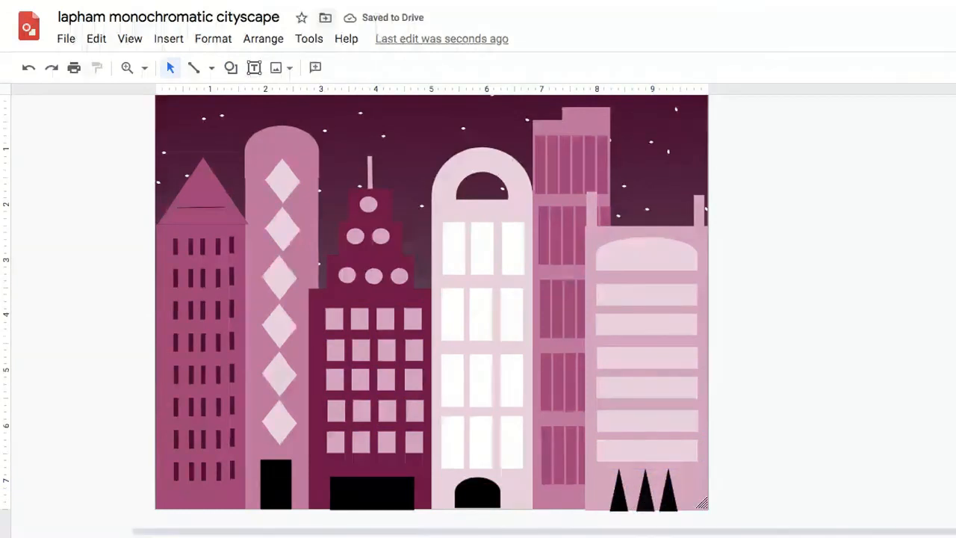
click(316, 67)
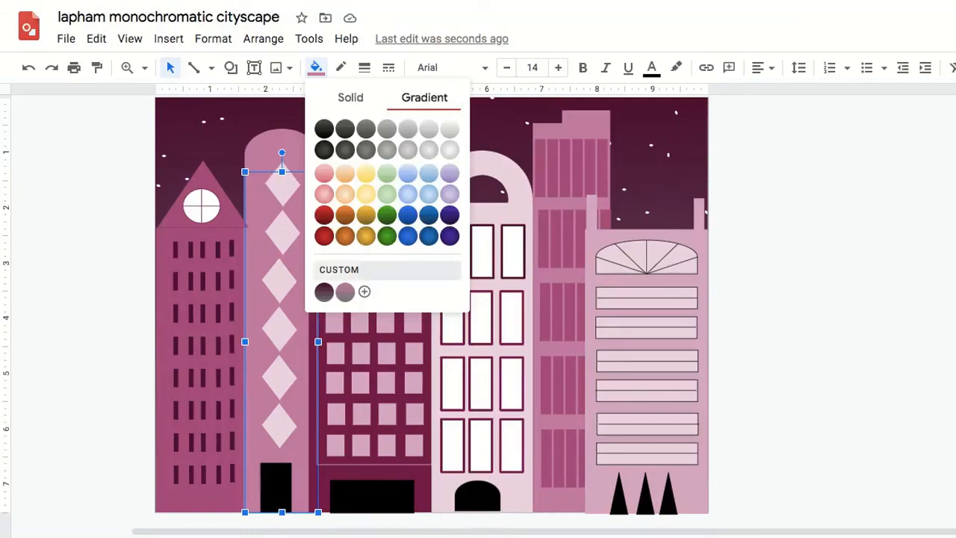
- Apply a custom 90° pink-to-gray gradient fill to the diamond-patterned tower
click(364, 291)
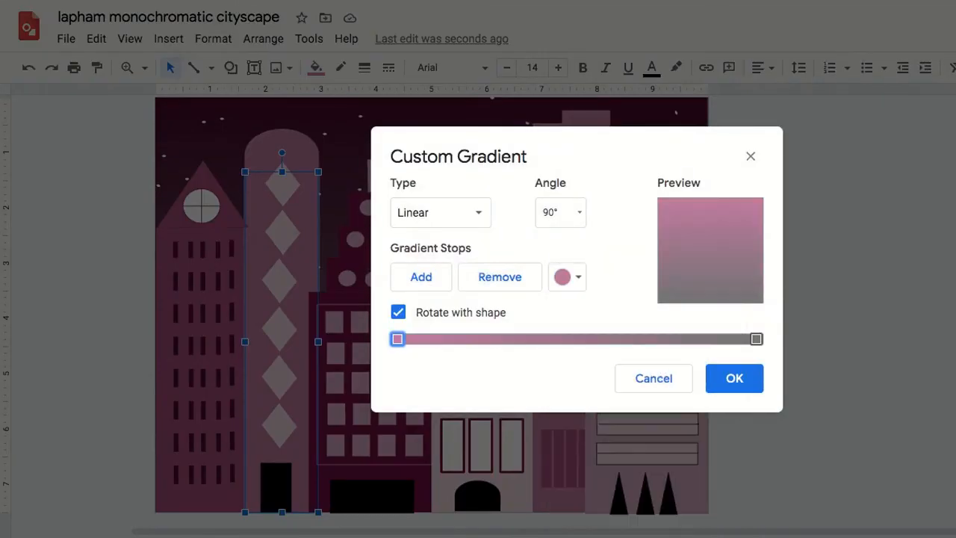
click(733, 377)
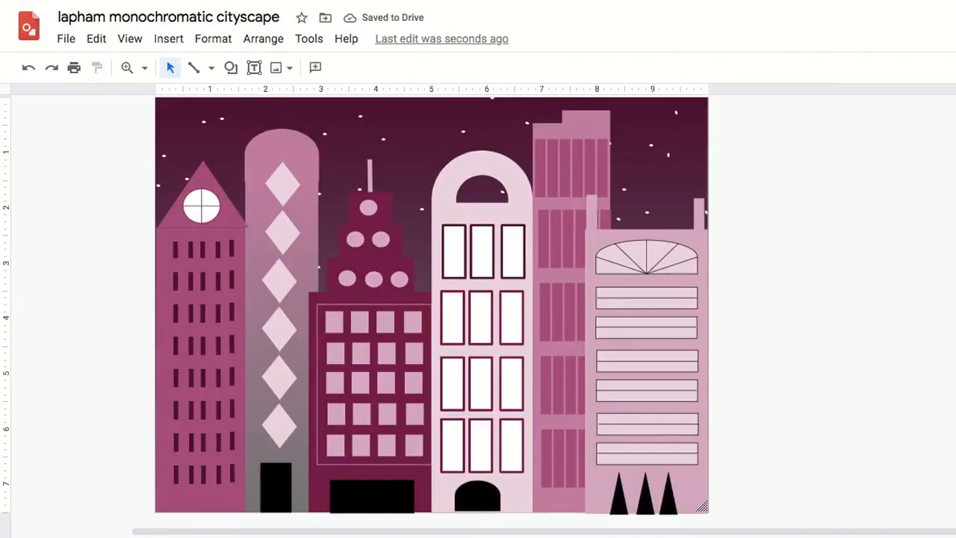
click(453, 248)
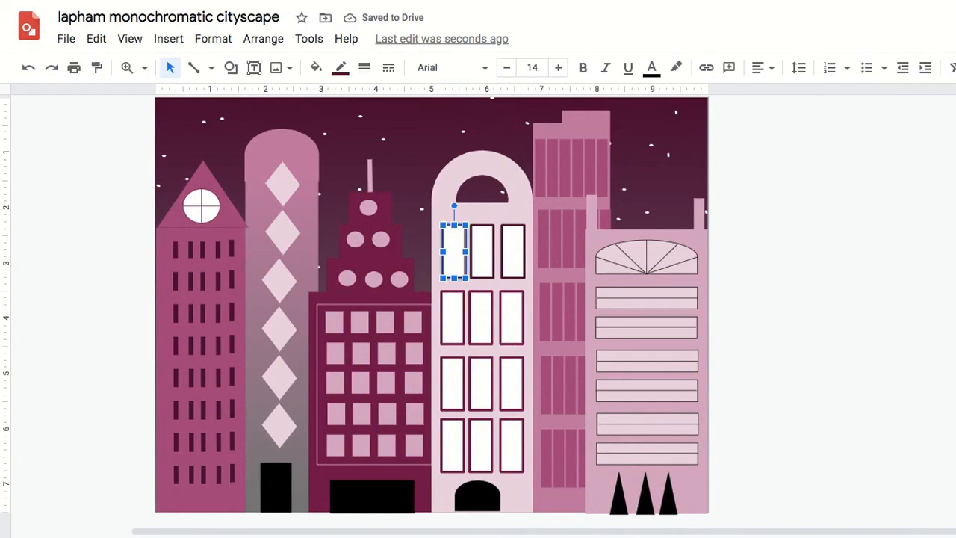
- Fill the white building's second, third and bottom window rows with progressively darker grays
drag(453, 250, 453, 317)
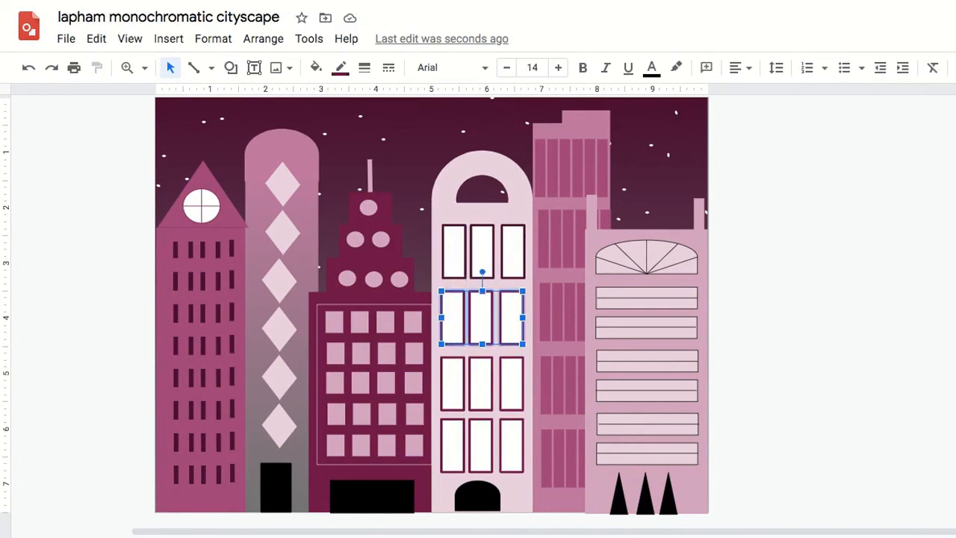
click(315, 67)
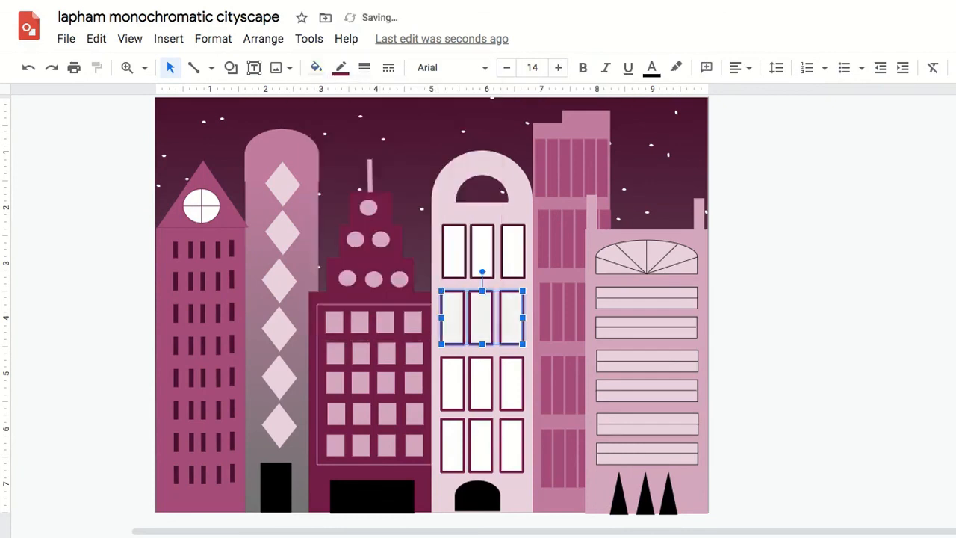
drag(482, 317, 465, 383)
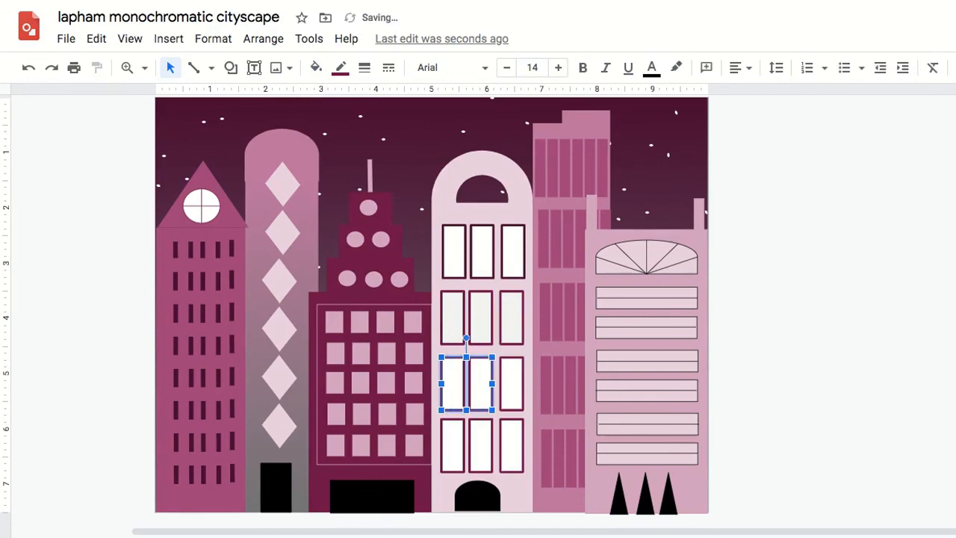
click(315, 68)
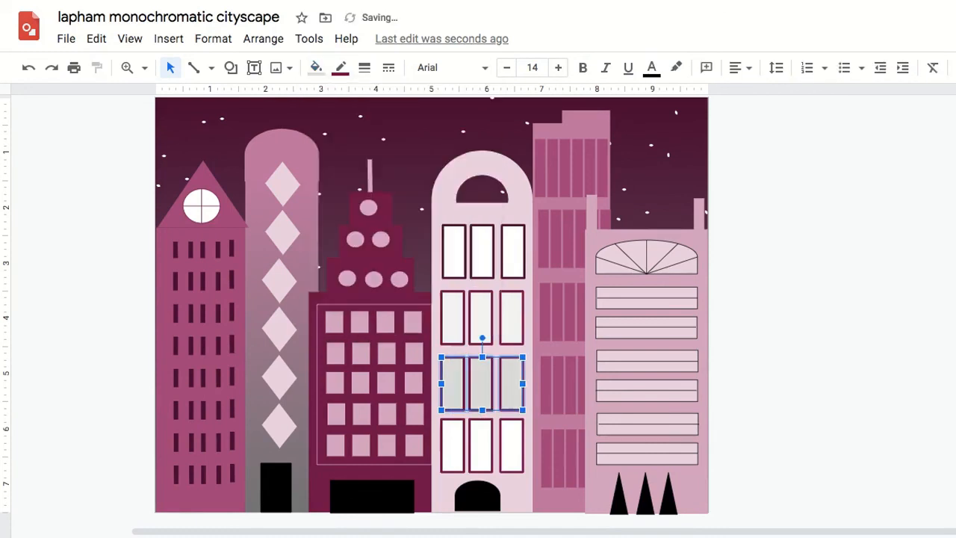
drag(482, 383, 466, 446)
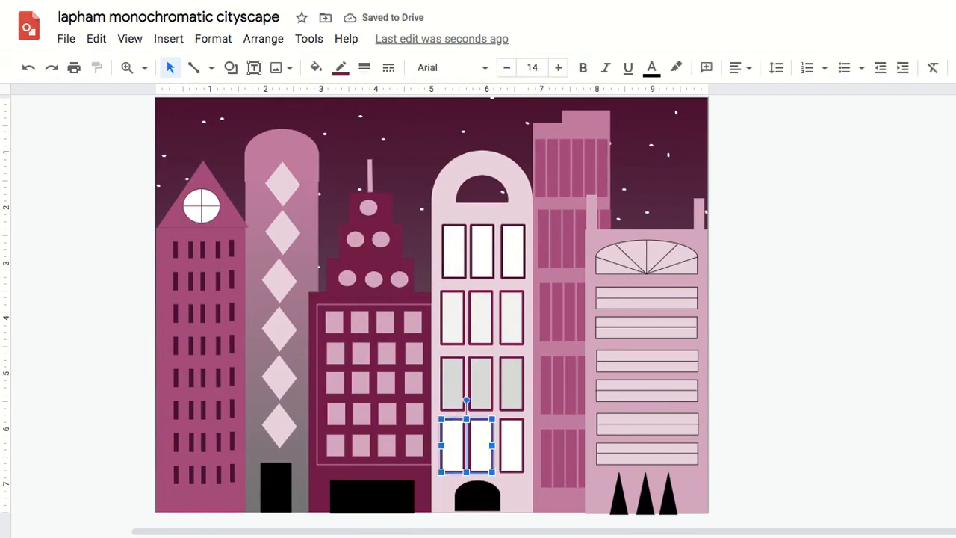
click(316, 67)
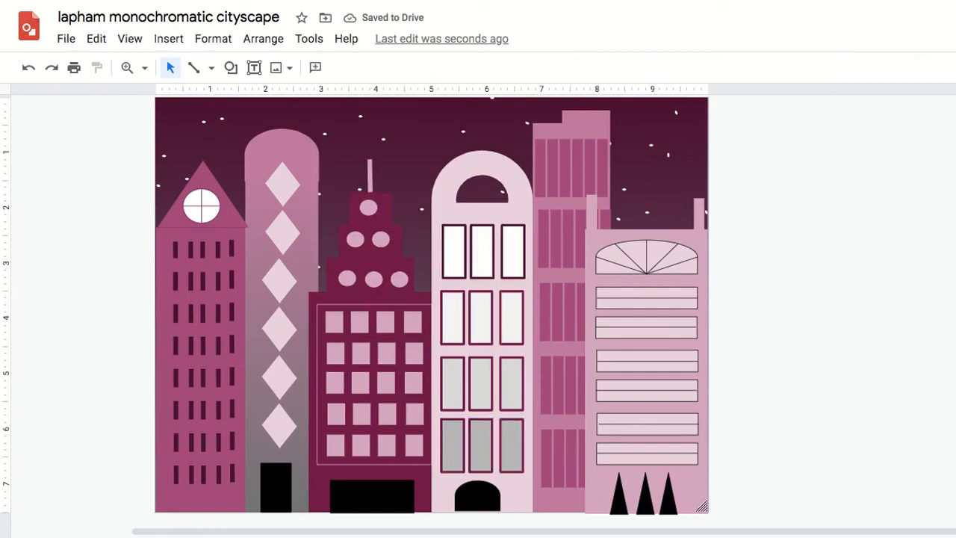
click(646, 258)
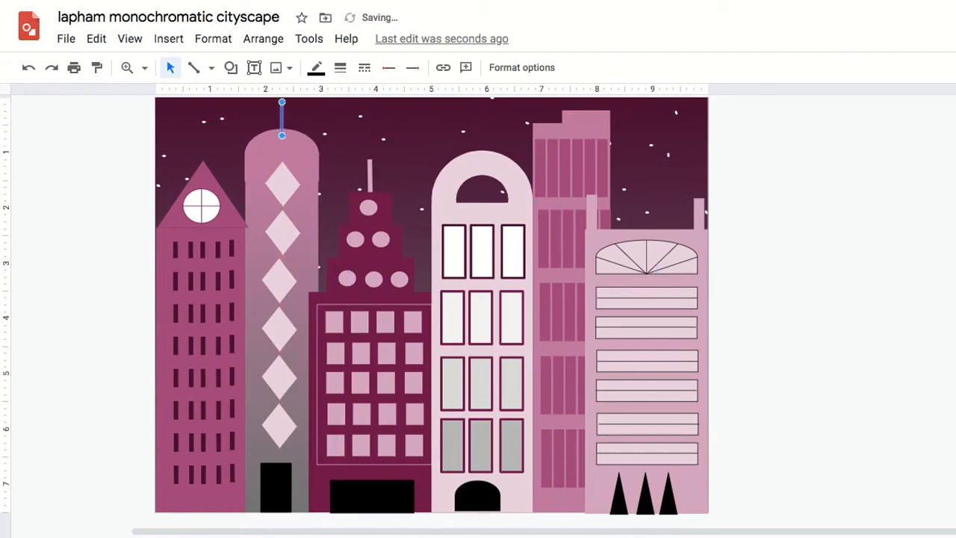
- Set the antenna line's color to pink
click(315, 67)
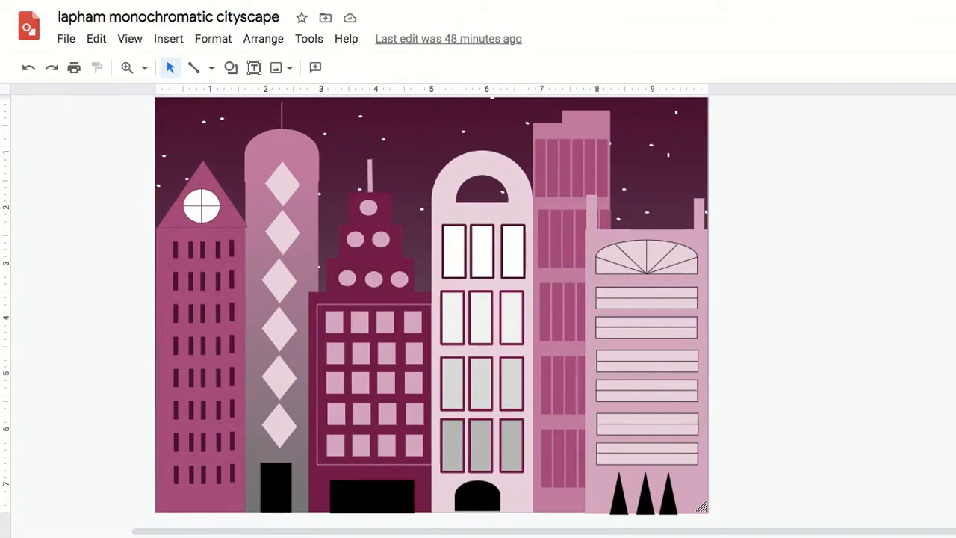
mouse_move(612, 199)
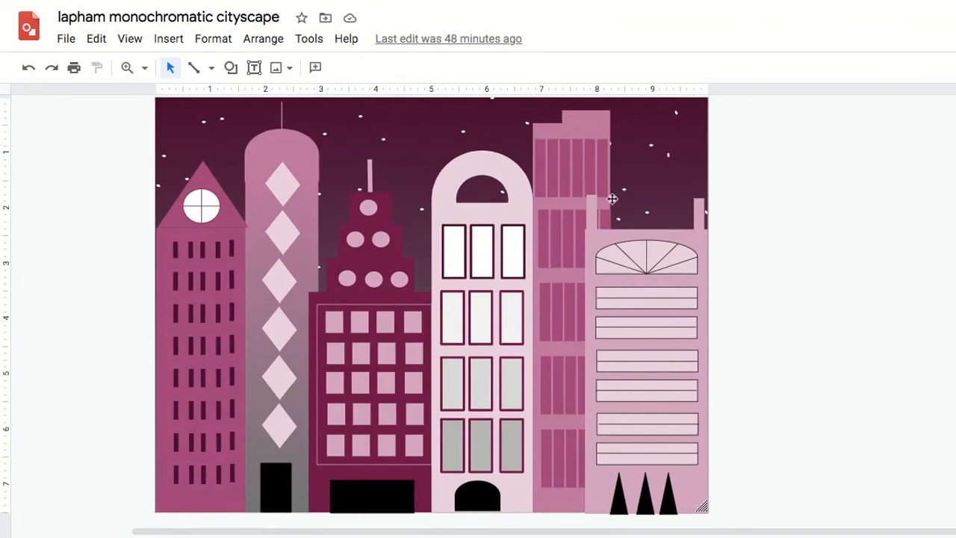